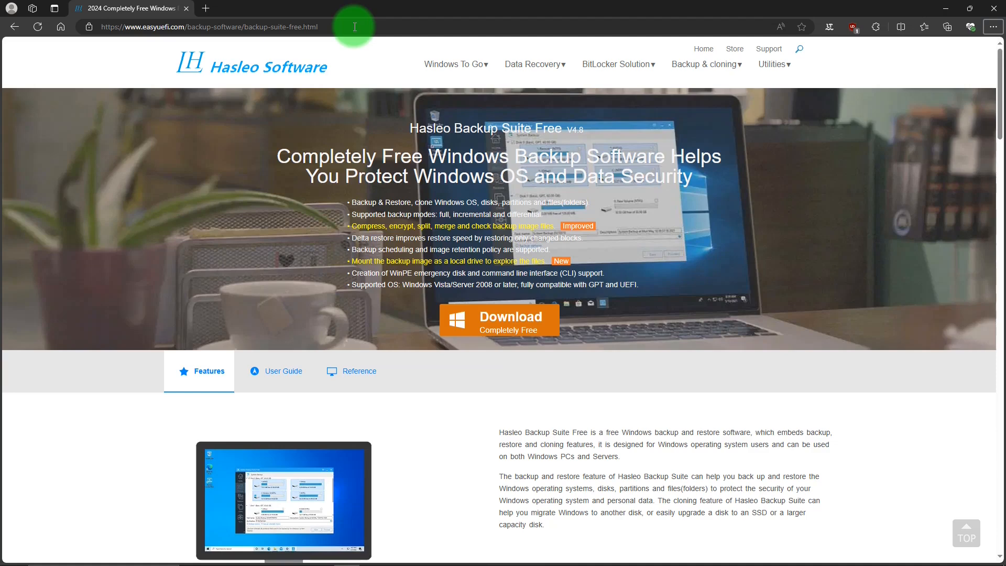
mouse_move(966, 123)
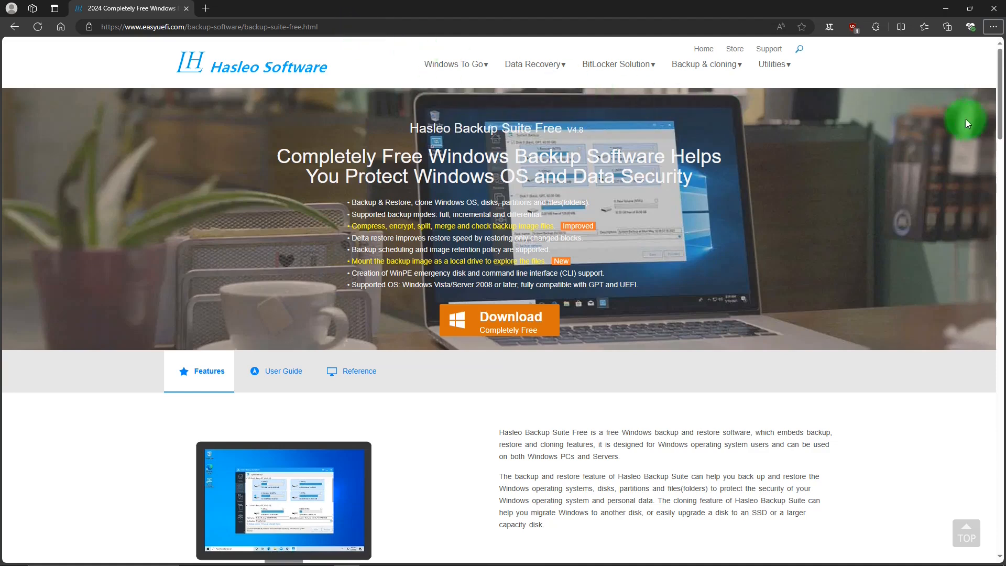
Download Hasleo Backup Suite Free from its website, then install and launch it
scroll("down", 3)
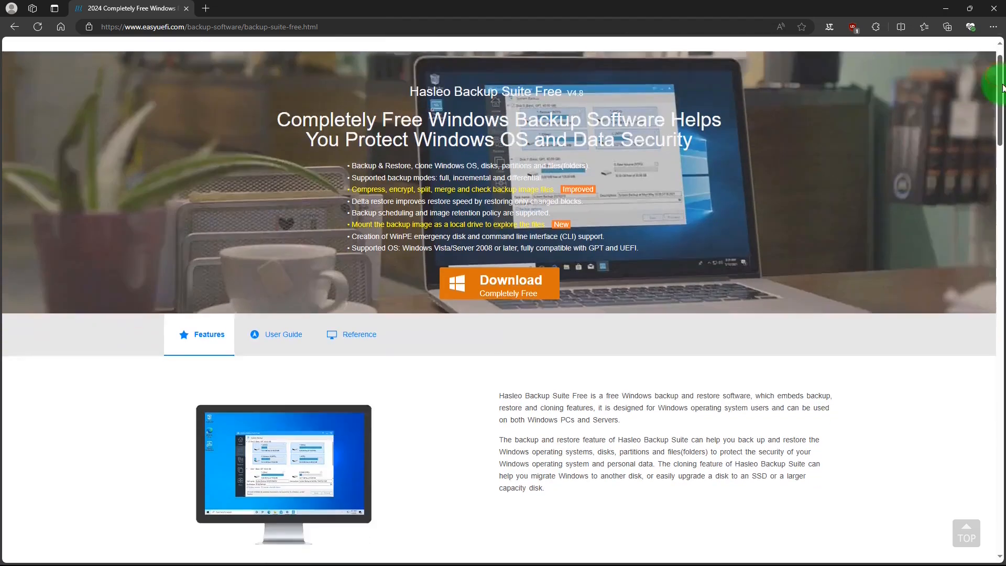
scroll("down", 3)
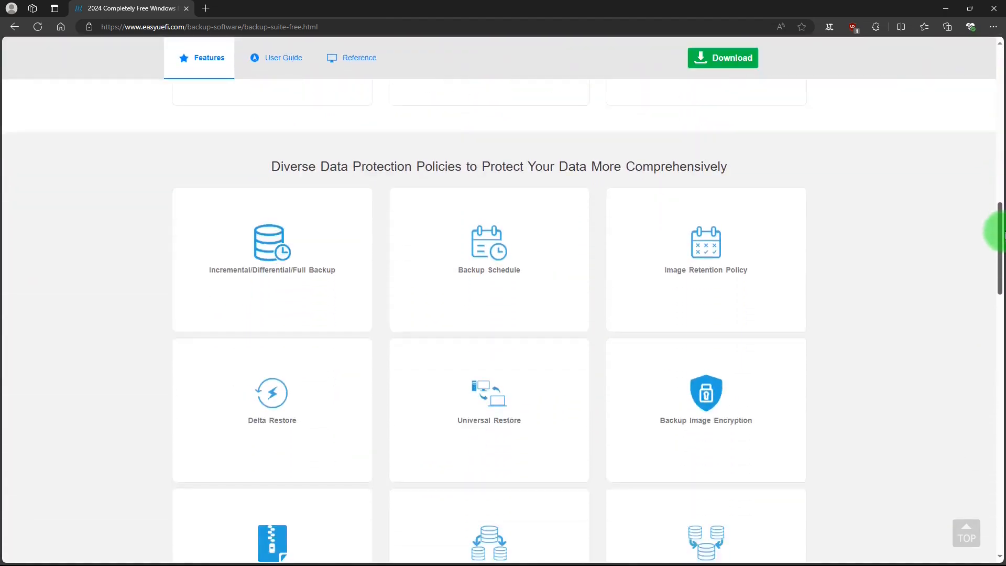
scroll("down", 3)
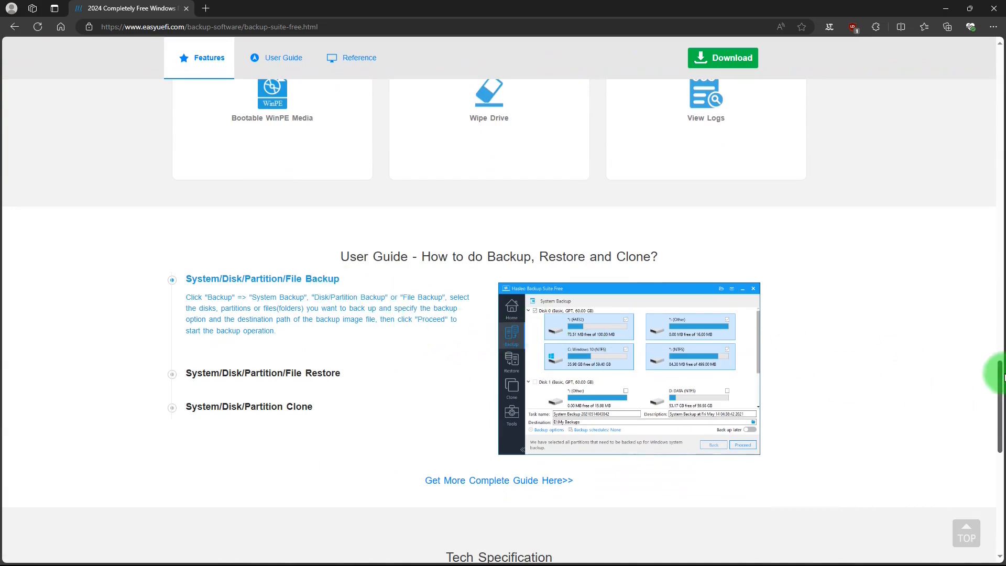
scroll("up", 3)
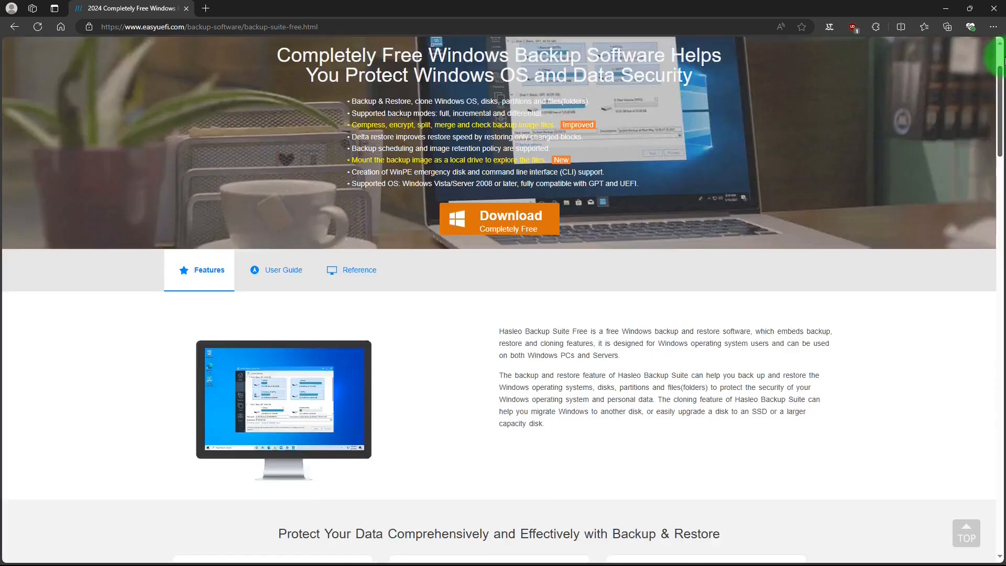
scroll("up", 3)
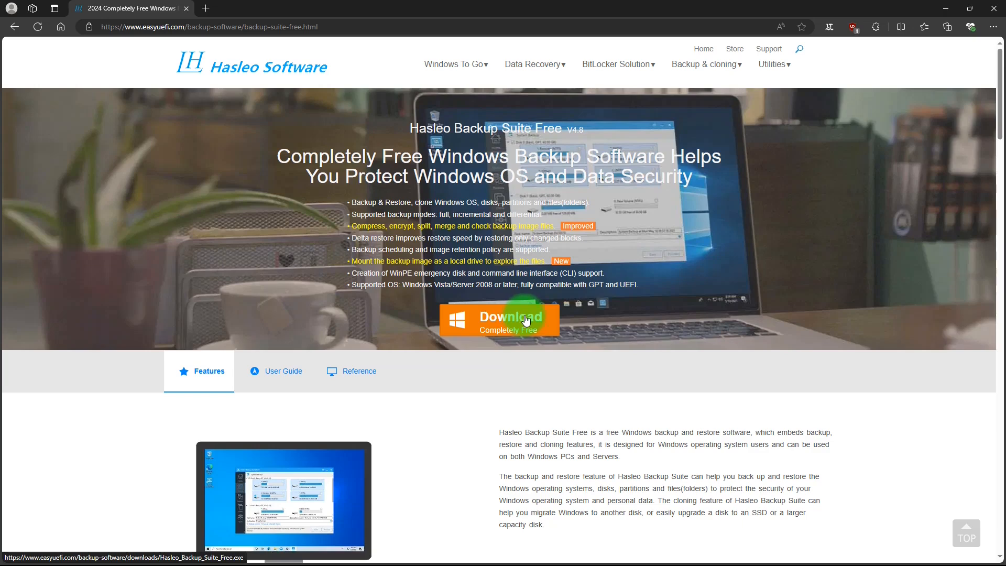
left_click(499, 320)
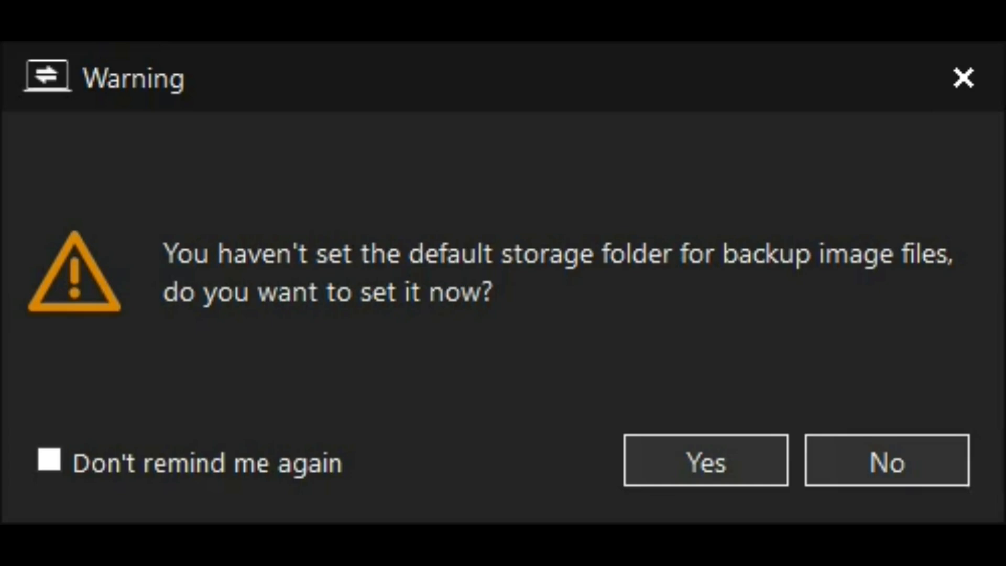
Decline setting a default storage folder for backup images
left_click(887, 460)
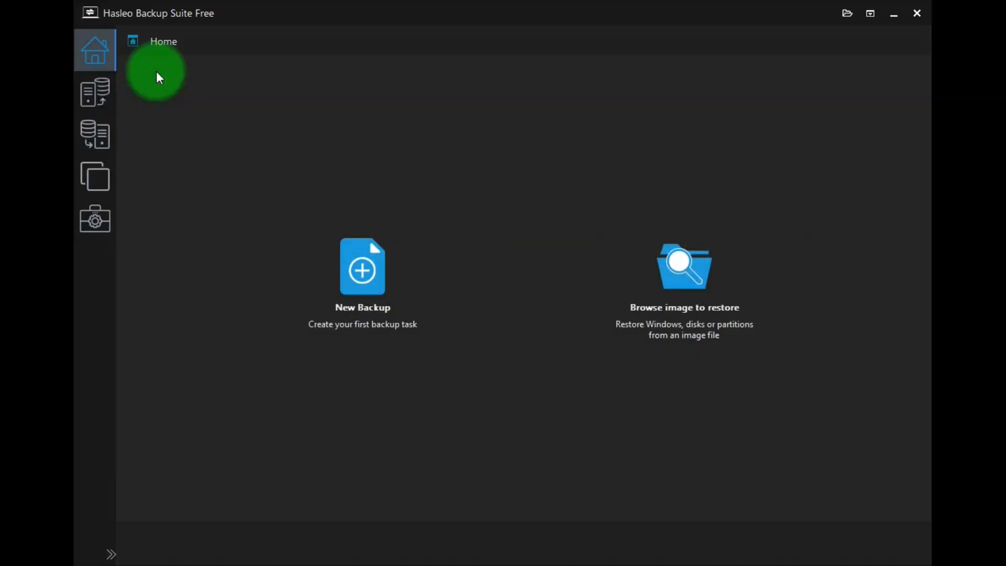
mouse_move(203, 317)
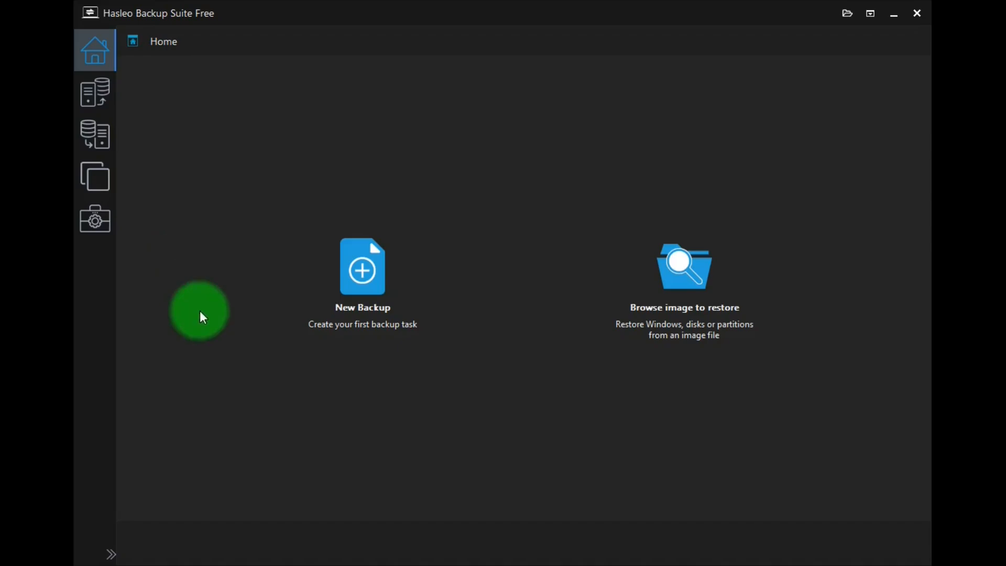
mouse_move(374, 409)
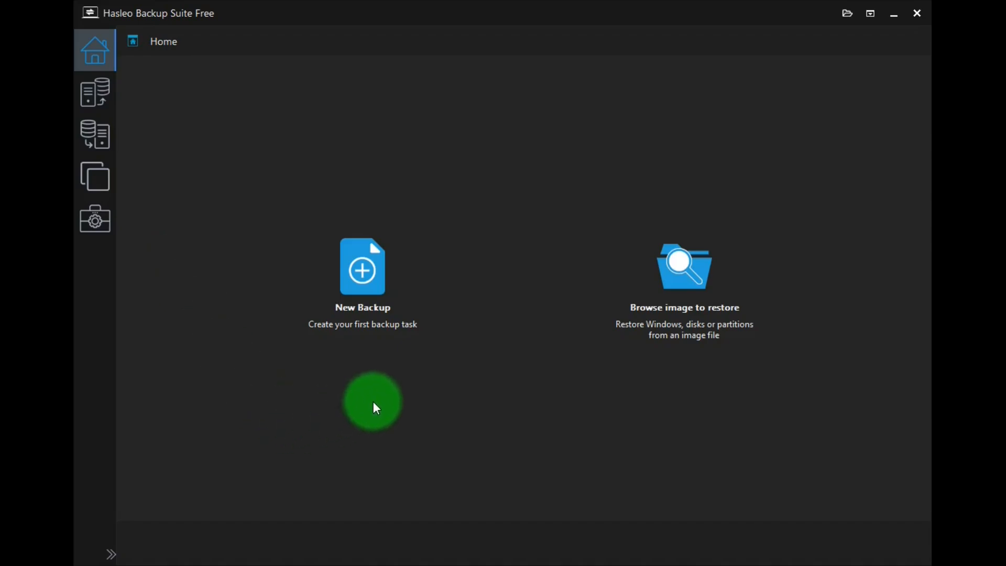
mouse_move(474, 437)
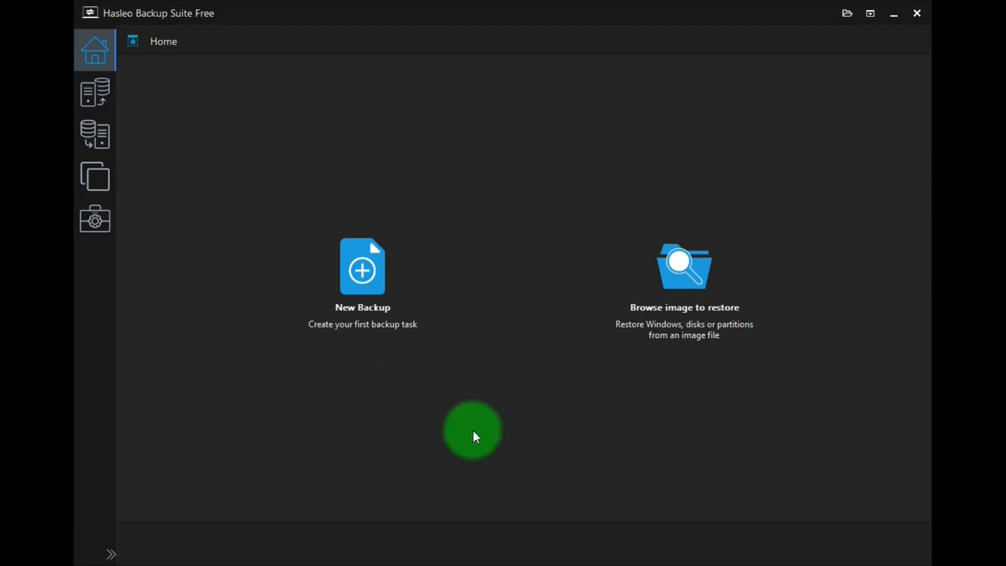
mouse_move(667, 406)
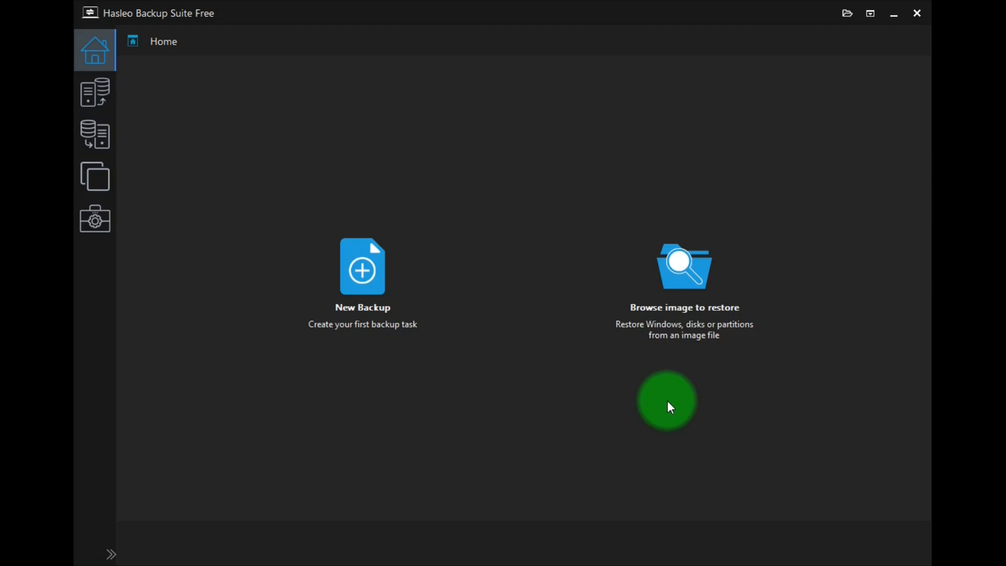
Show the System Backup, Disk/Partition Backup and File Backup choices
left_click(94, 91)
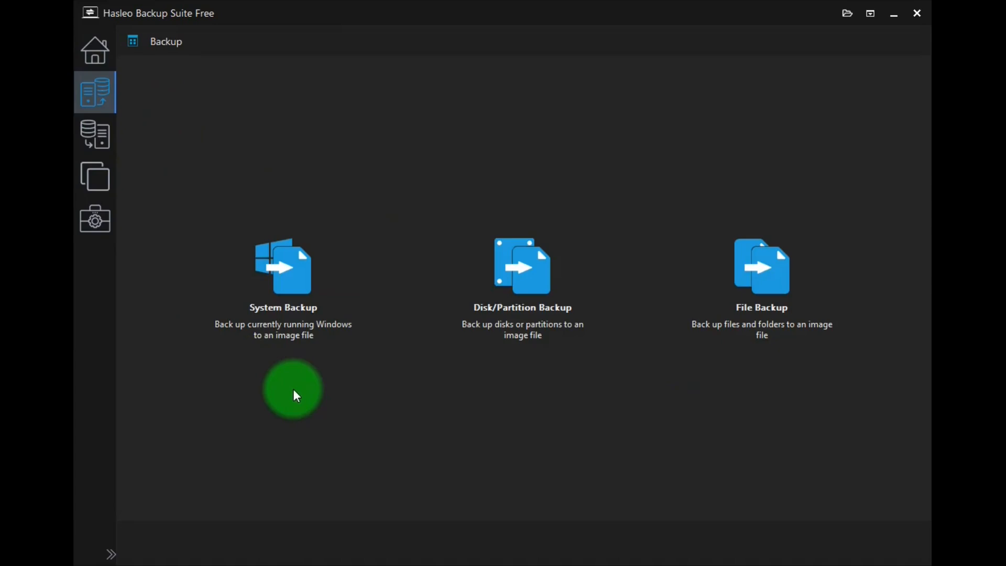
mouse_move(521, 389)
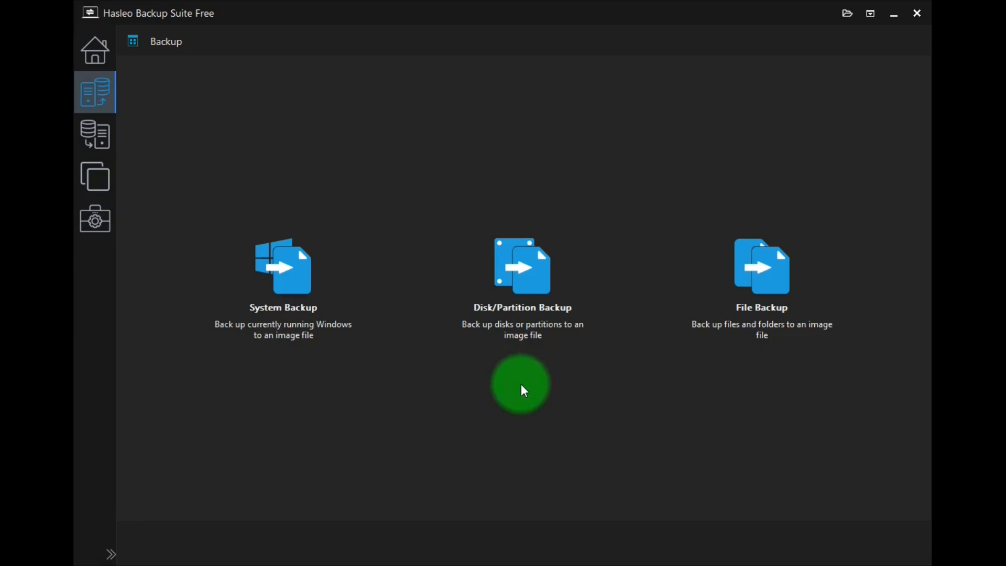
mouse_move(760, 388)
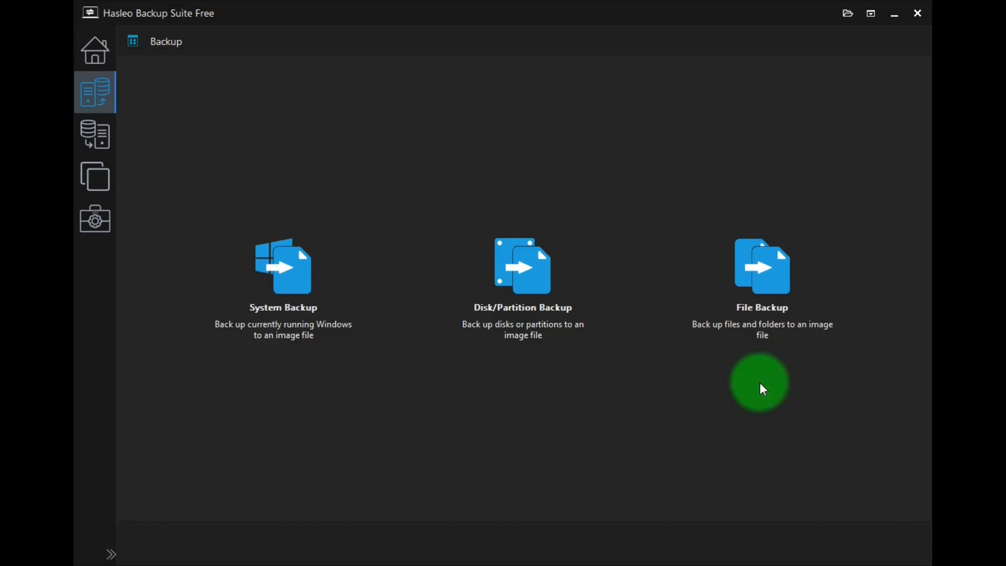
mouse_move(94, 133)
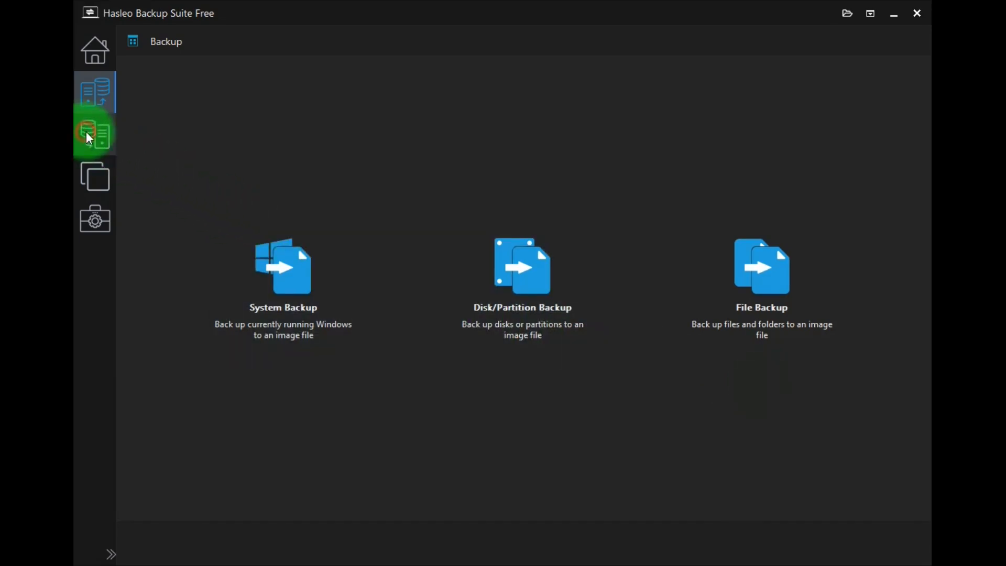
View the Restore options, then switch to system, disk and partition clone
left_click(94, 134)
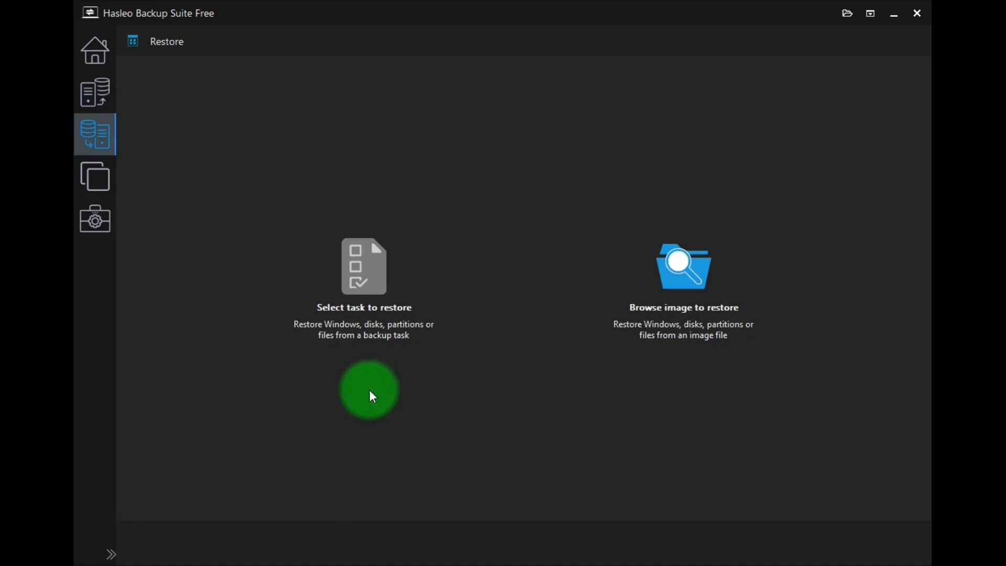
mouse_move(682, 401)
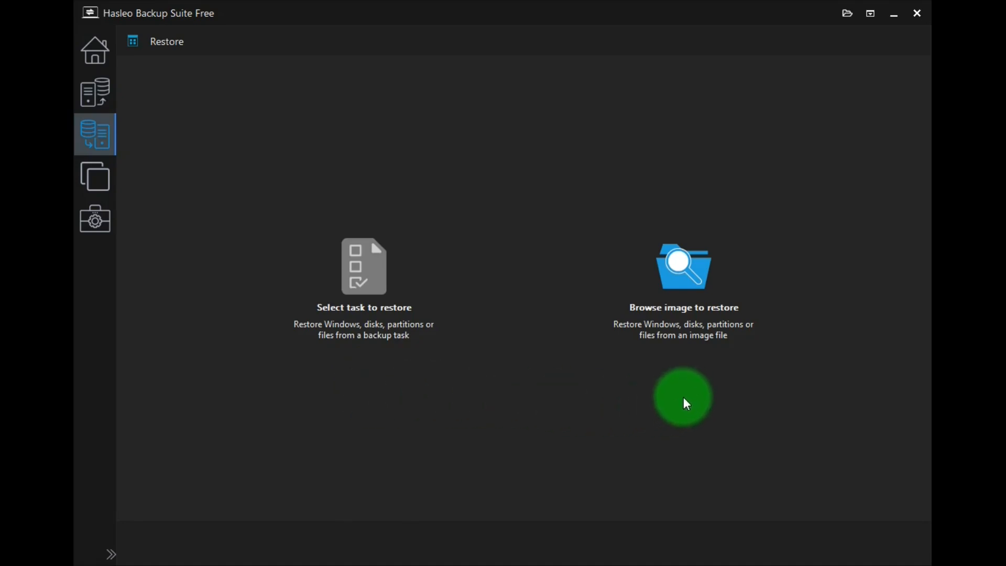
left_click(94, 176)
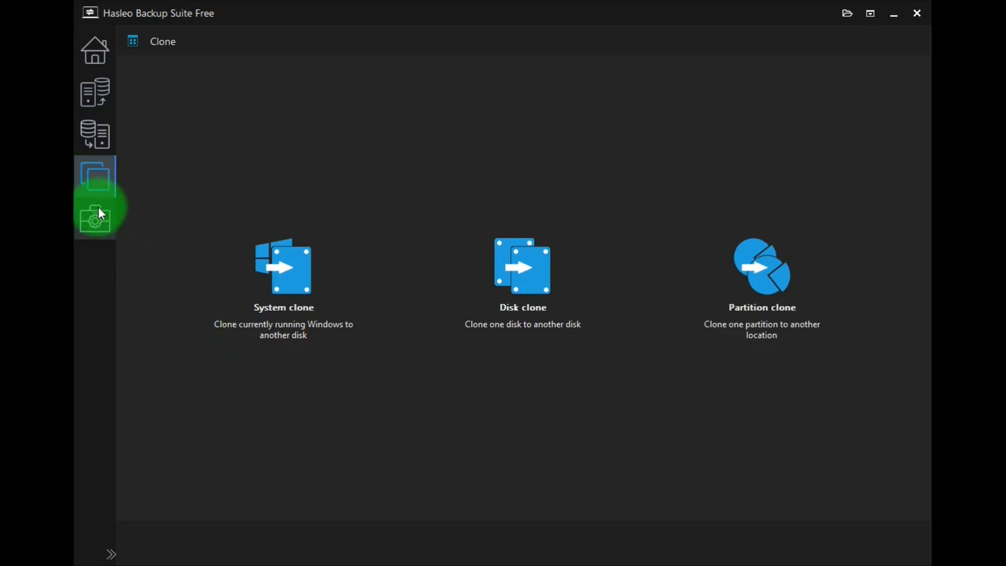
Show the Common Tools and Free Tools, including emergency disk and image merge
left_click(95, 218)
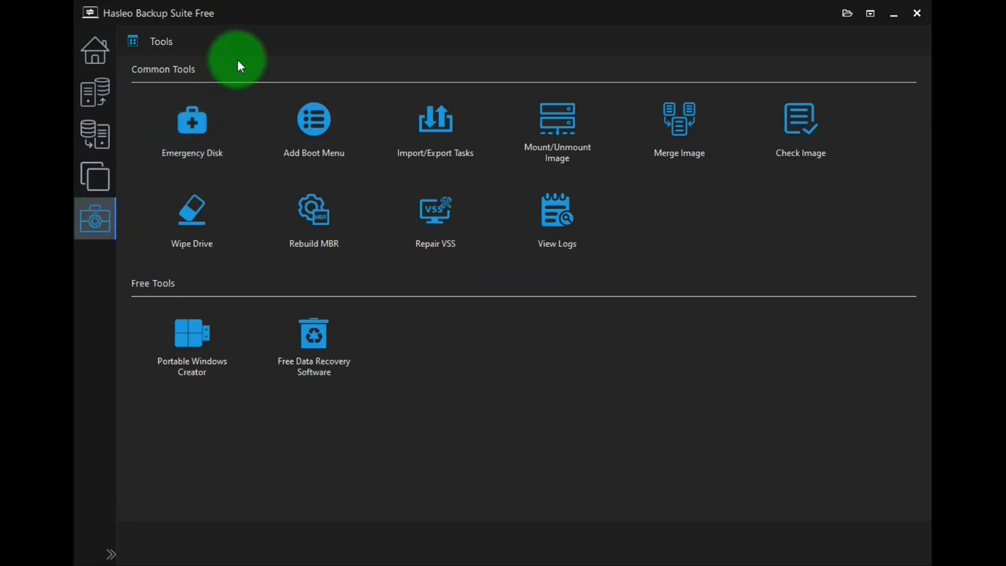
mouse_move(238, 90)
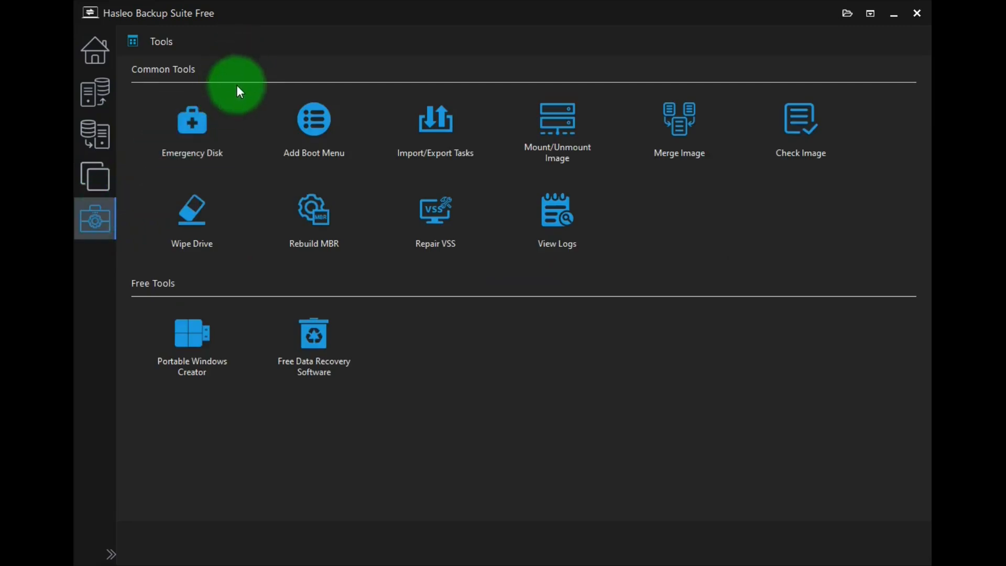
mouse_move(248, 148)
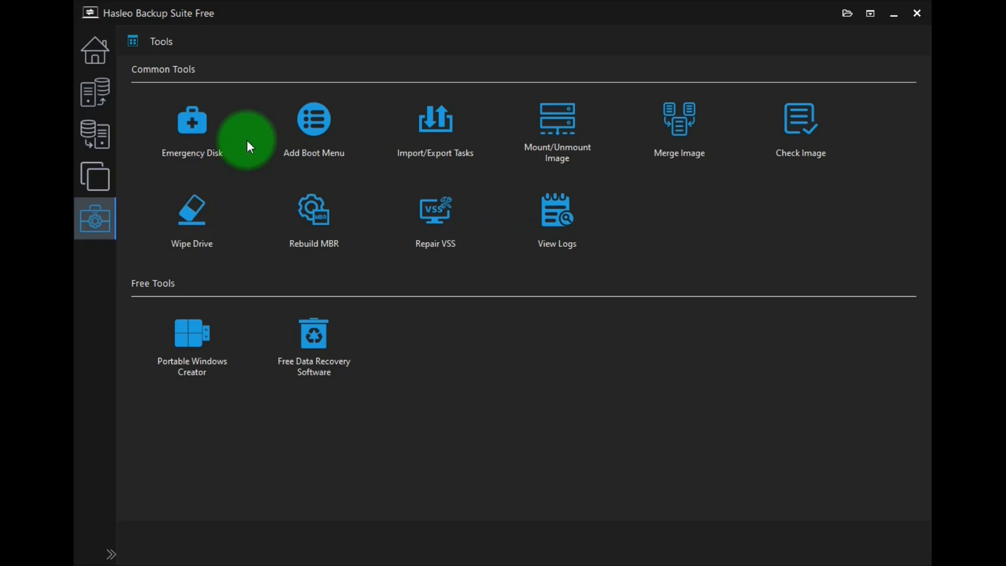
mouse_move(199, 289)
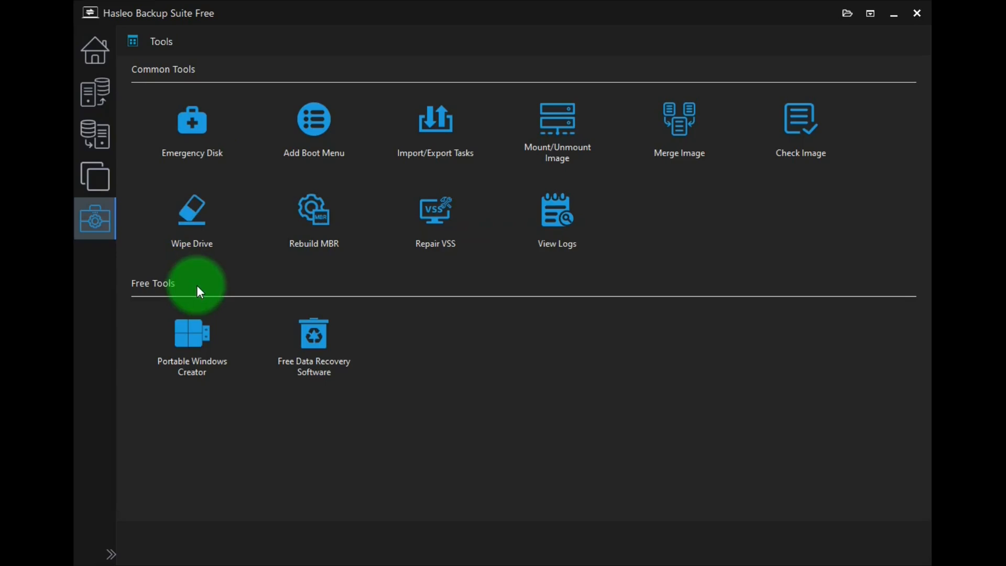
mouse_move(212, 401)
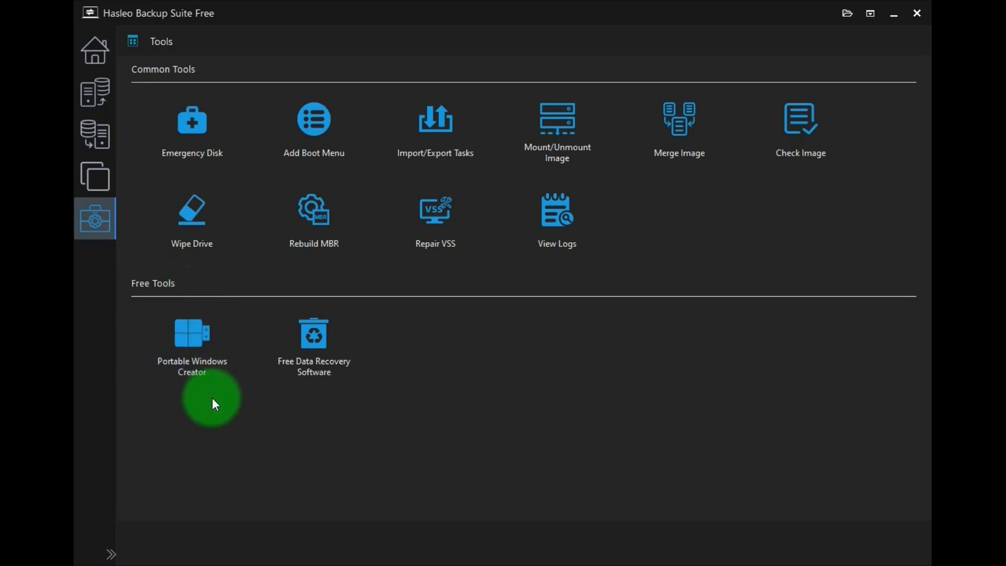
mouse_move(218, 391)
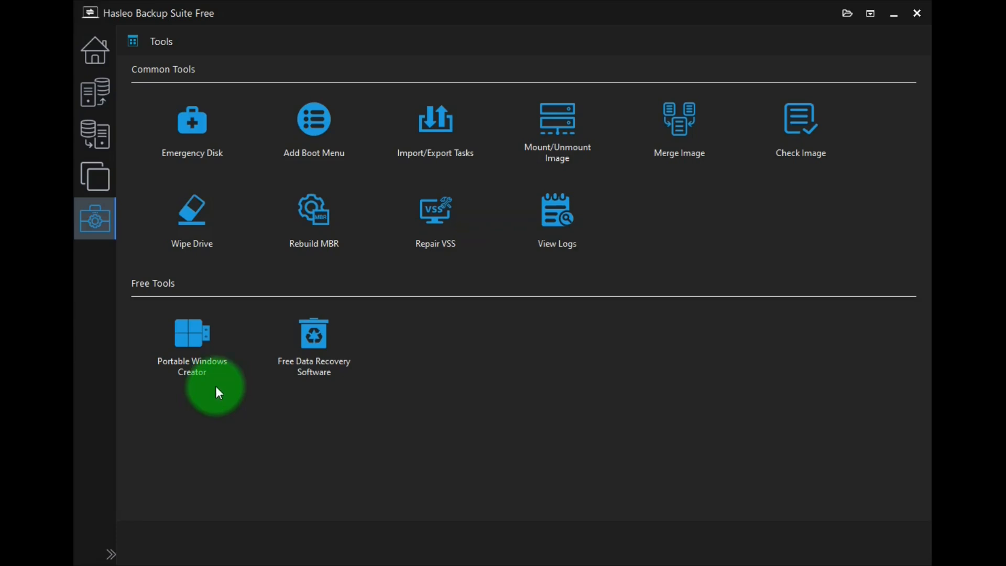
mouse_move(295, 407)
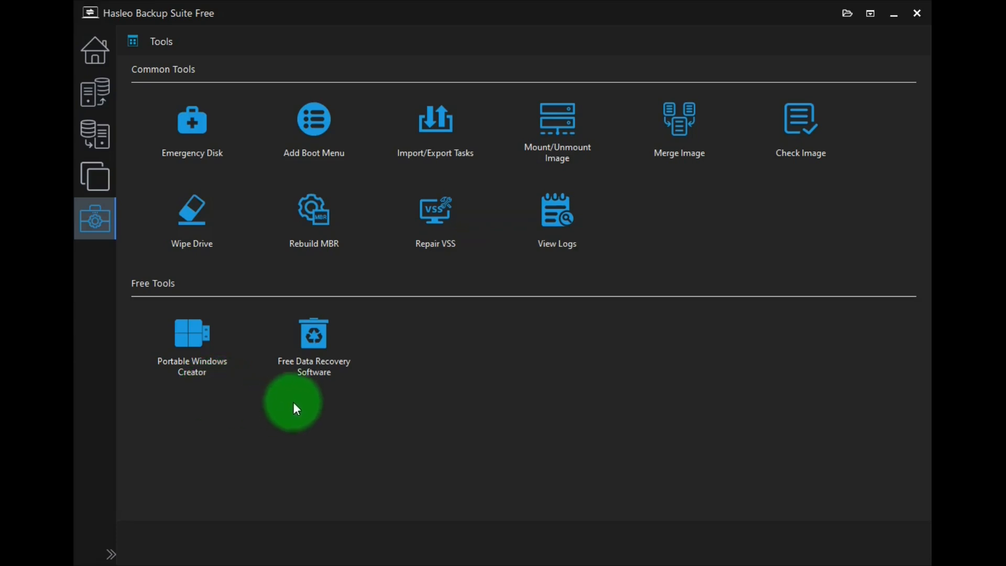
mouse_move(221, 400)
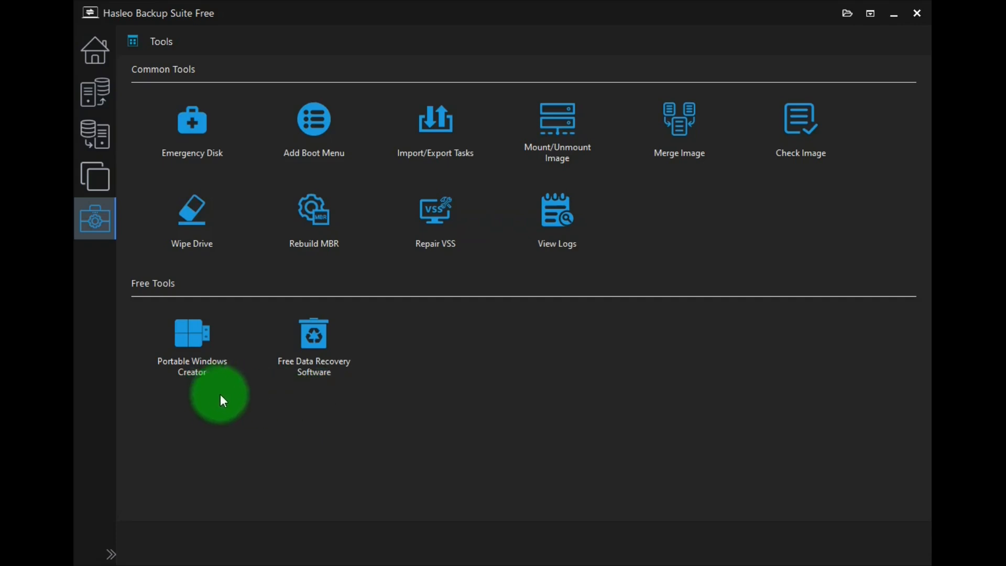
Open the title-bar menu to browse Language (English checked) and Theme options
left_click(869, 12)
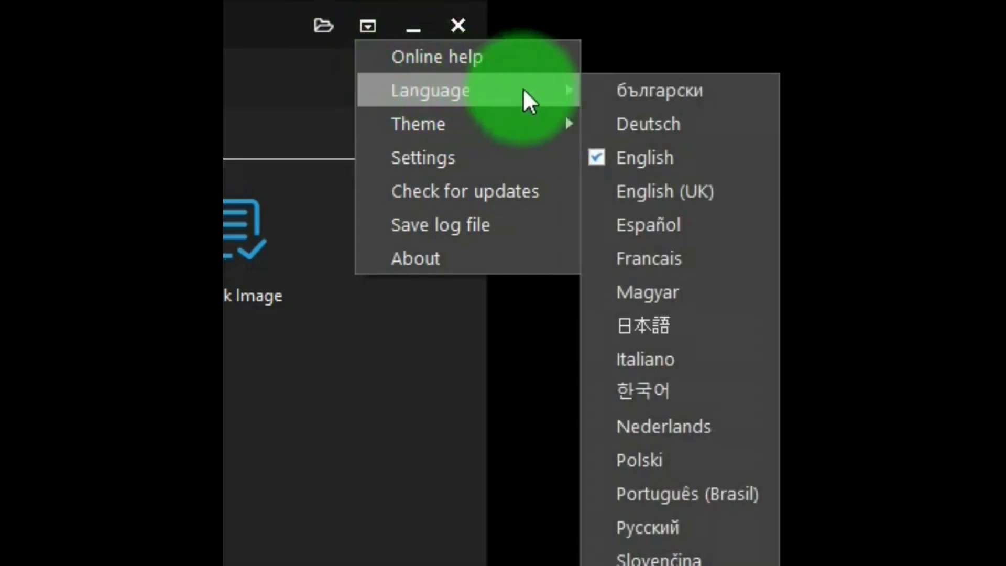
mouse_move(532, 133)
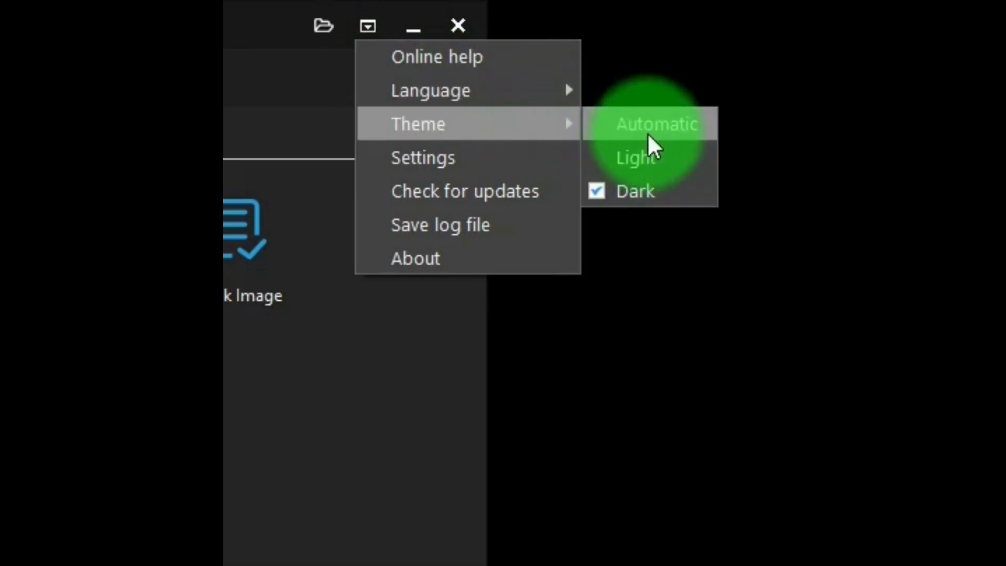
mouse_move(423, 157)
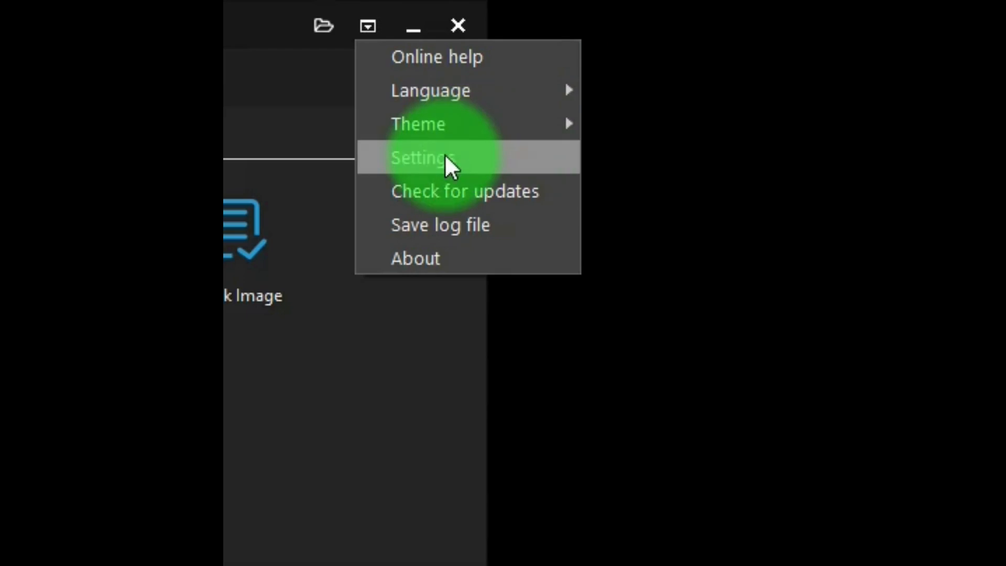
Review Settings: storage folder, startup and power delays, compression left at Medium
left_click(424, 157)
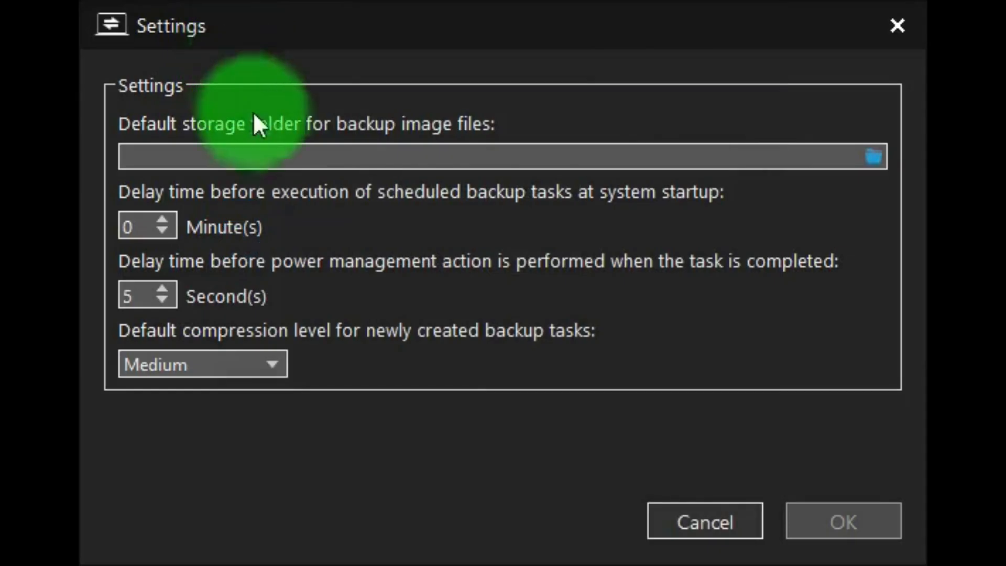
mouse_move(269, 159)
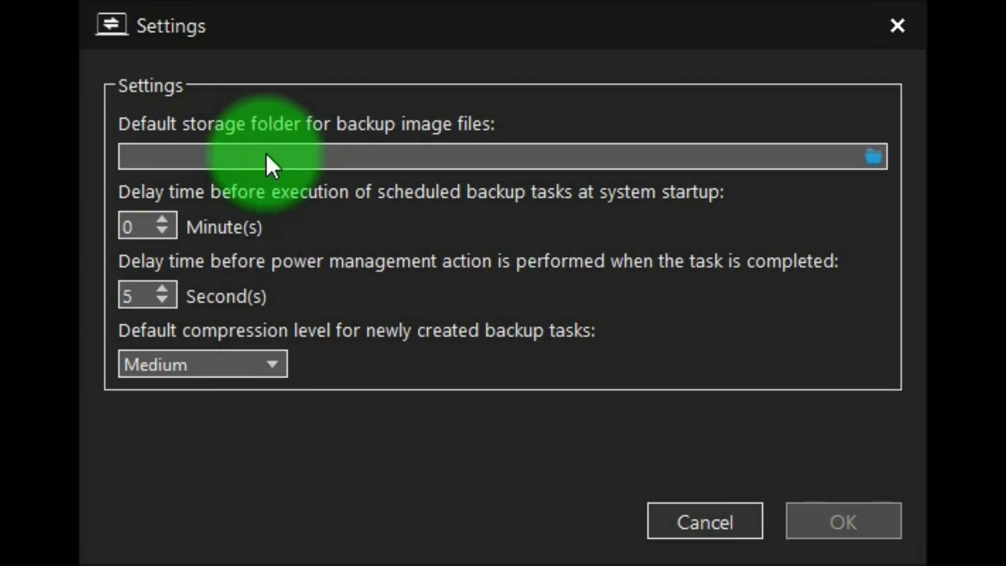
mouse_move(287, 228)
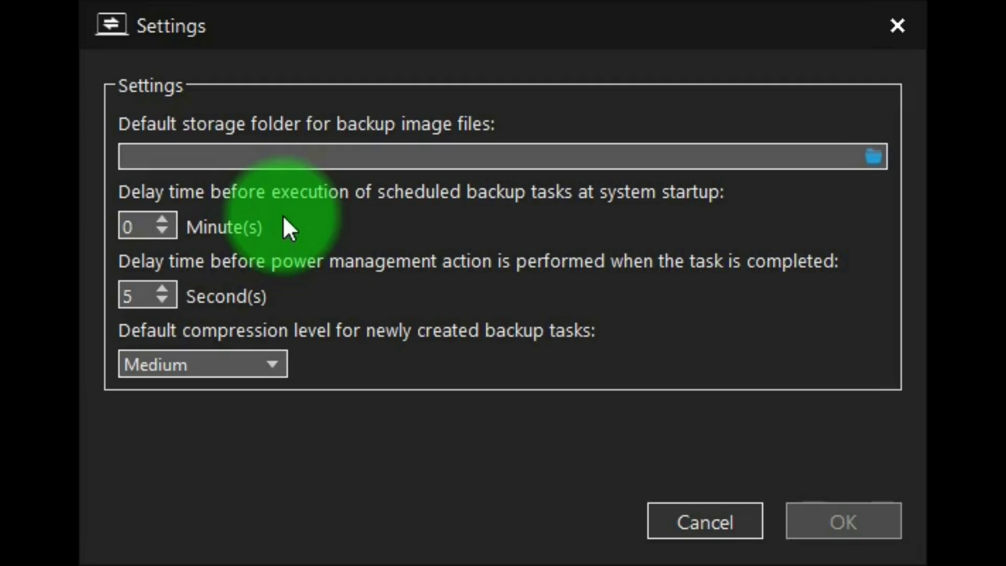
mouse_move(294, 272)
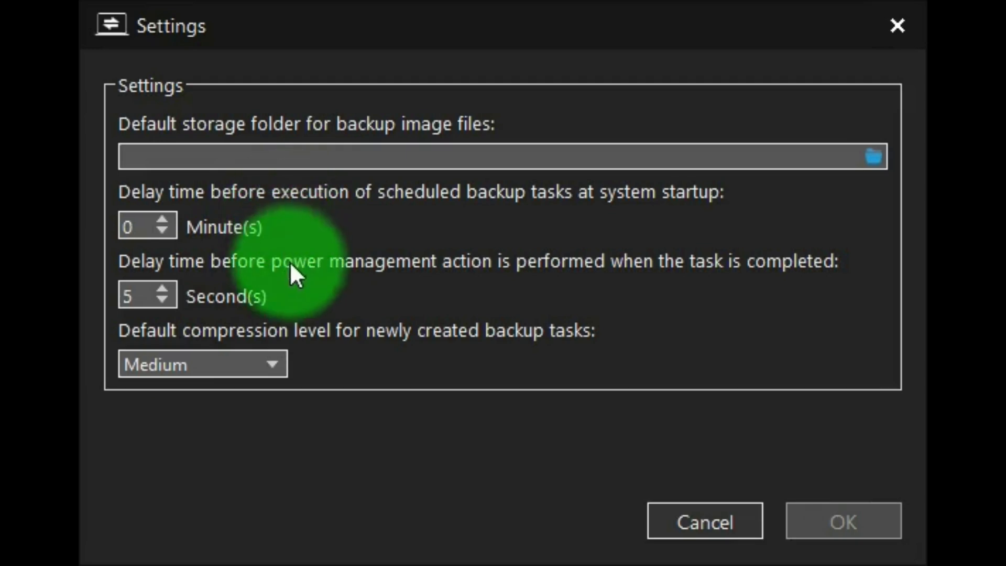
mouse_move(298, 292)
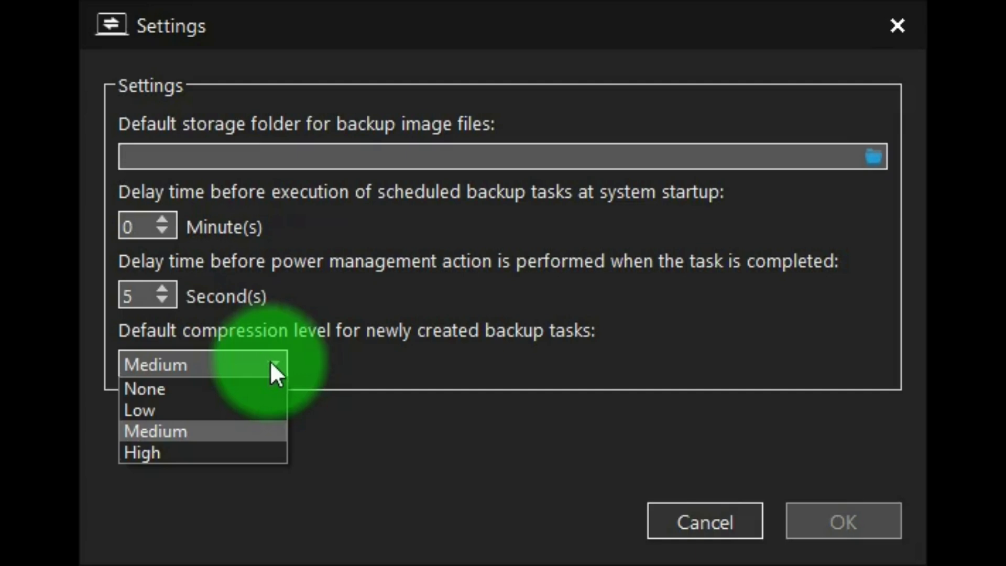
left_click(155, 430)
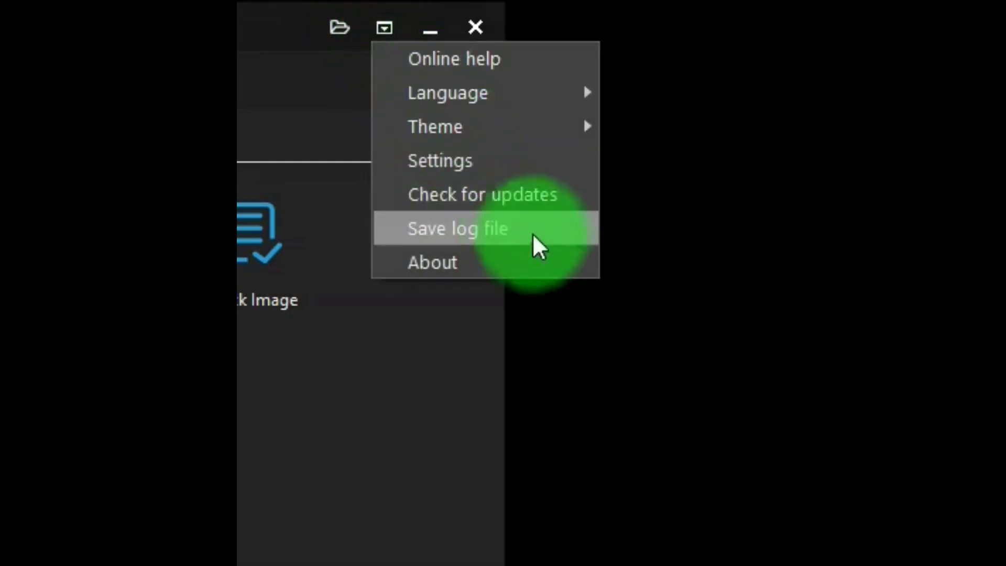
mouse_move(523, 194)
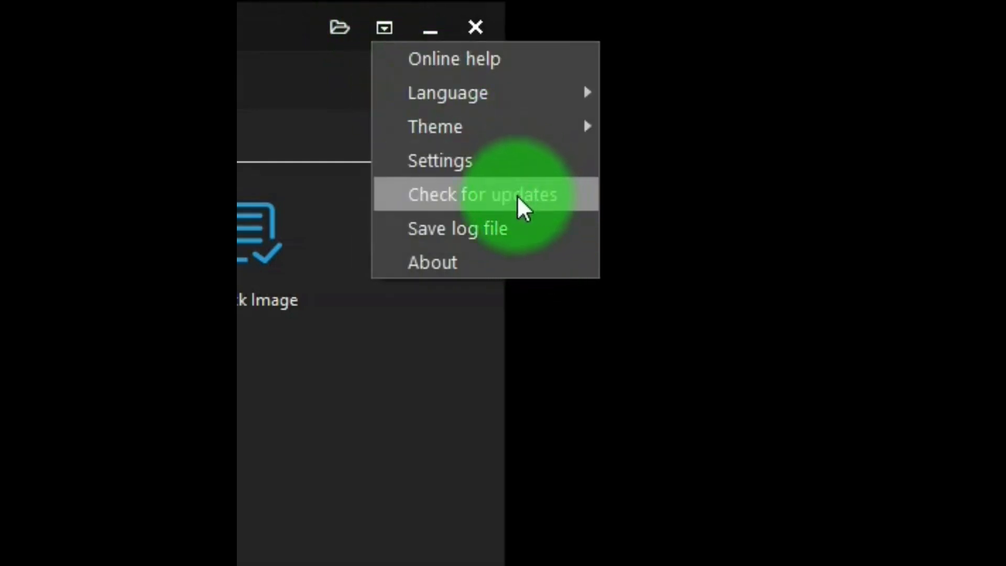
mouse_move(522, 229)
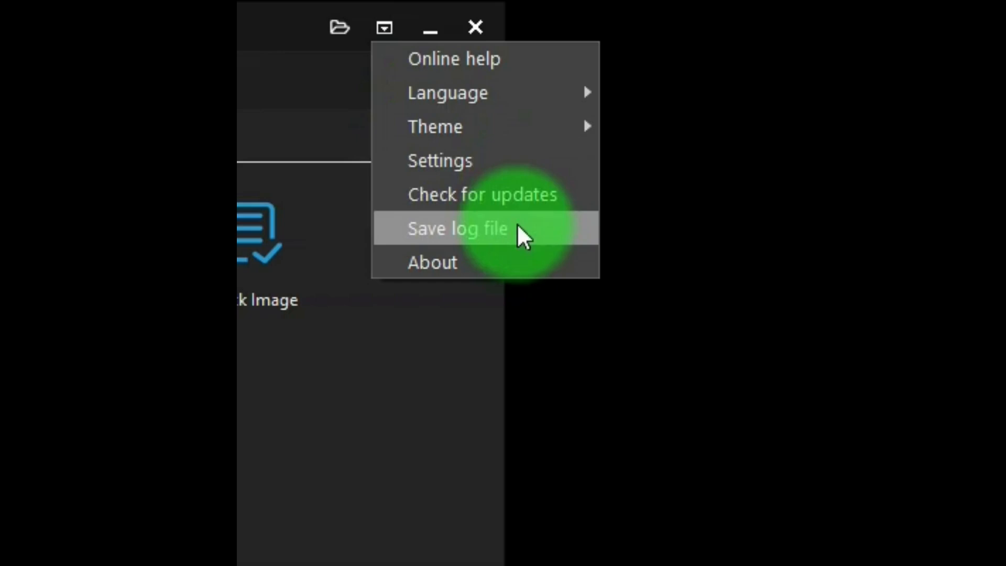
mouse_move(452, 263)
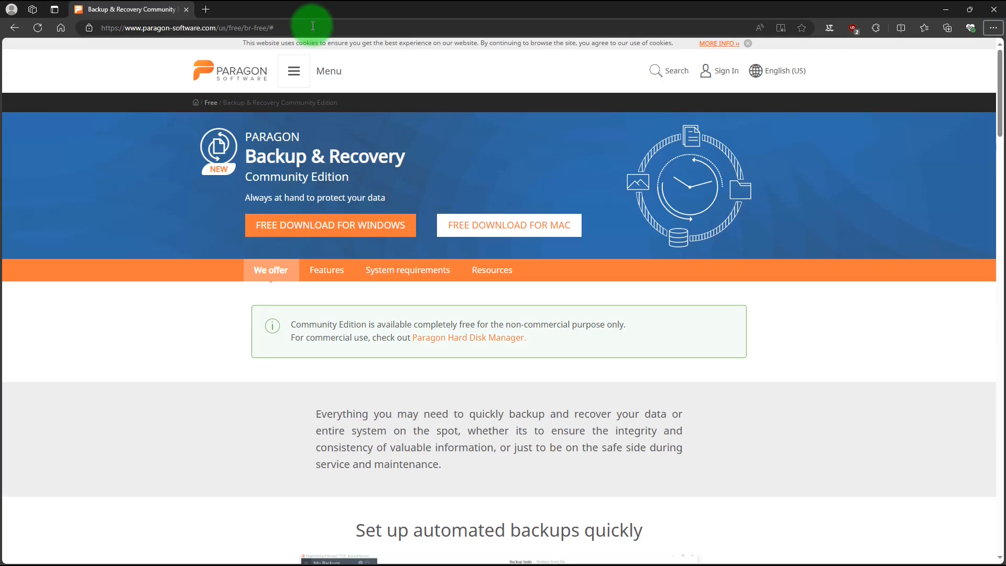
mouse_move(406, 186)
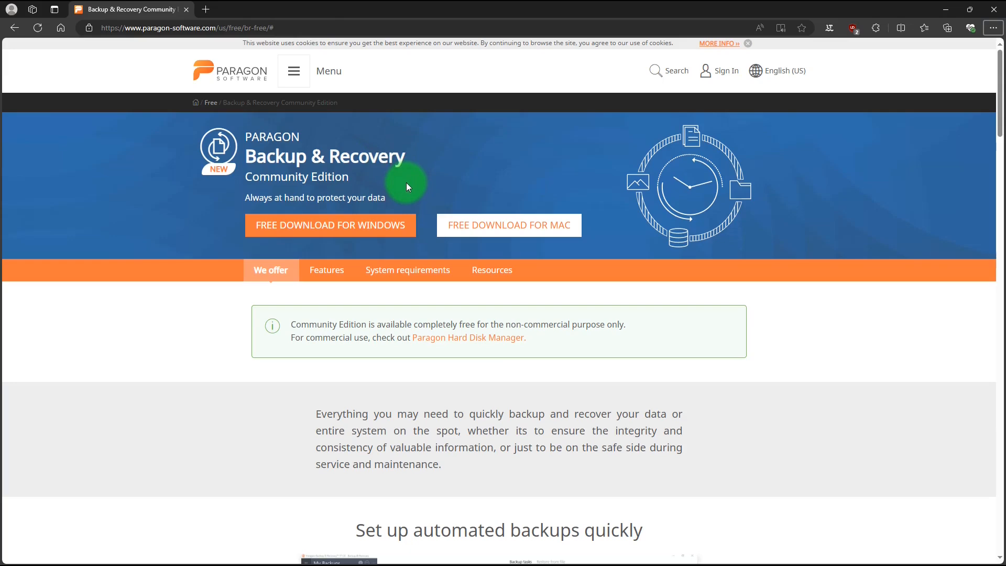
Read the Paragon page down to the Hard Disk Manager comparison, then download for Windows
scroll("down", 3)
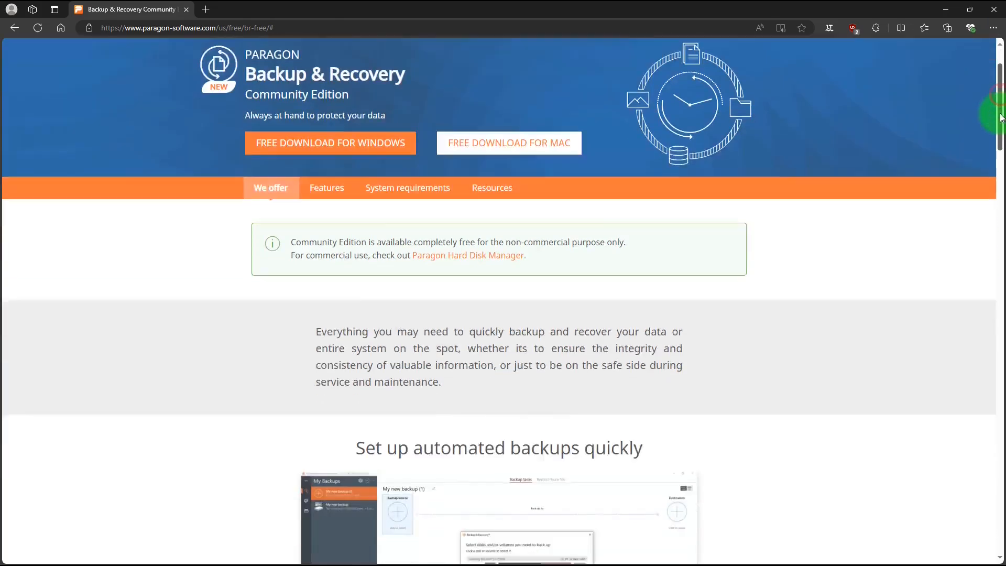
scroll("down", 3)
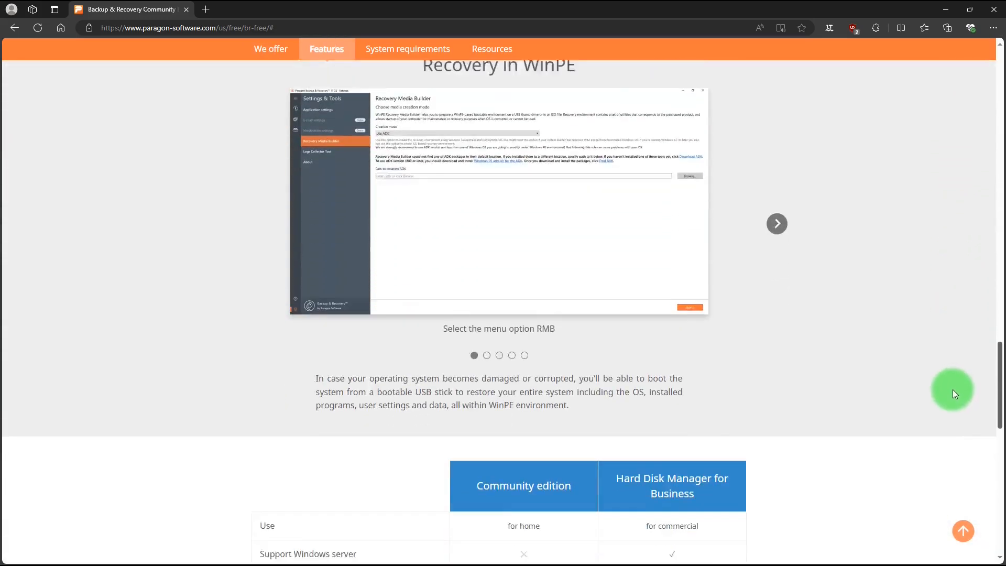
scroll("down", 3)
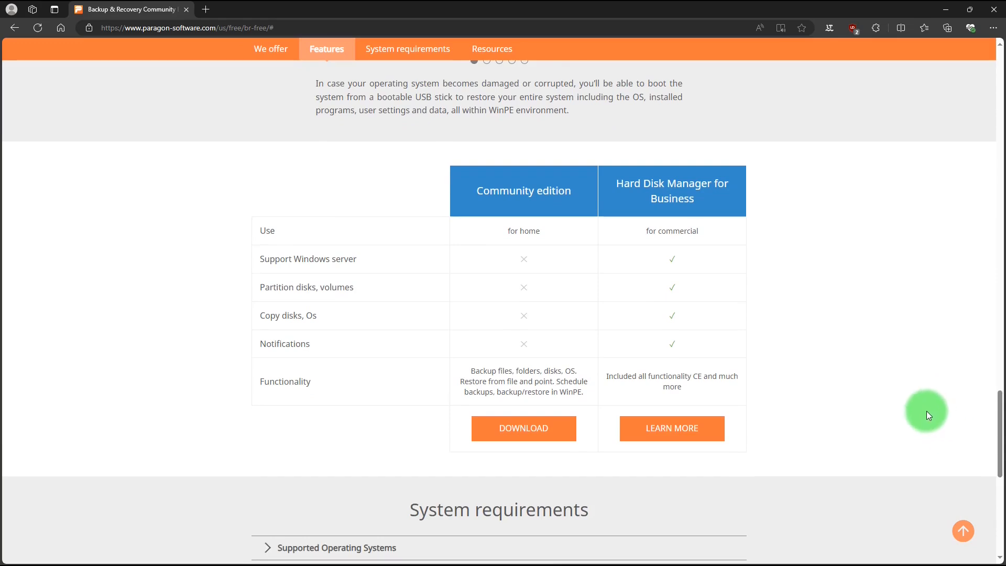
mouse_move(725, 498)
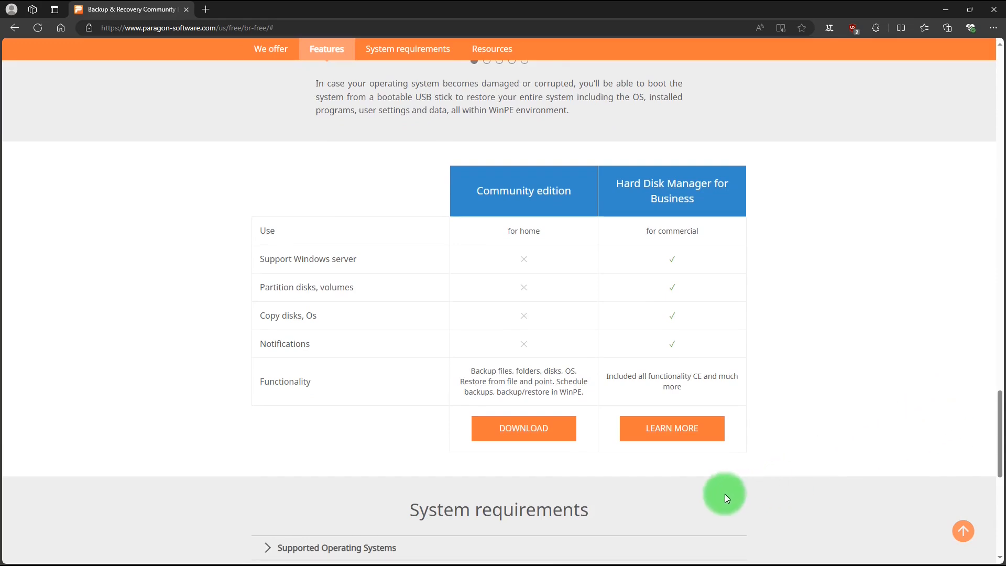
mouse_move(498, 455)
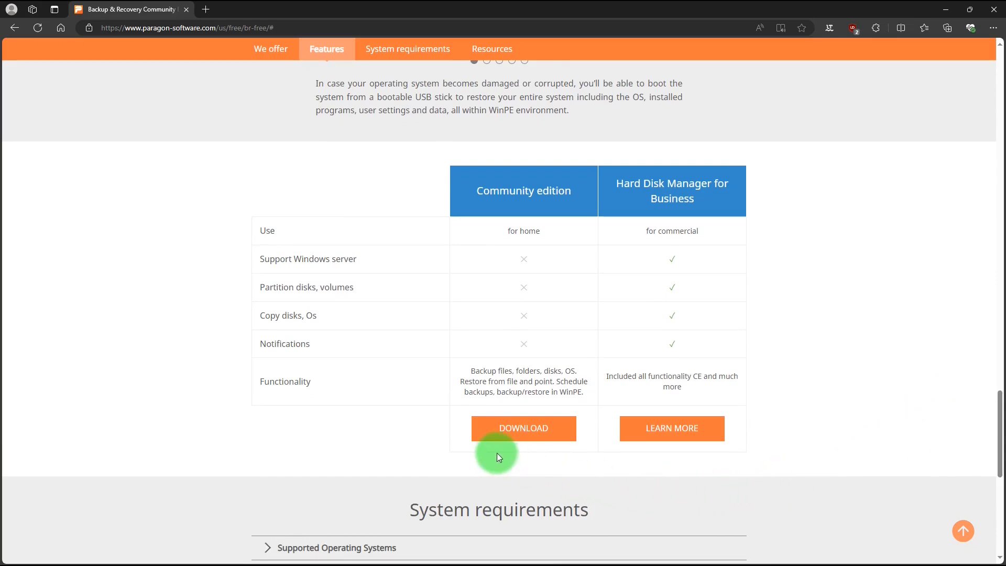
mouse_move(686, 473)
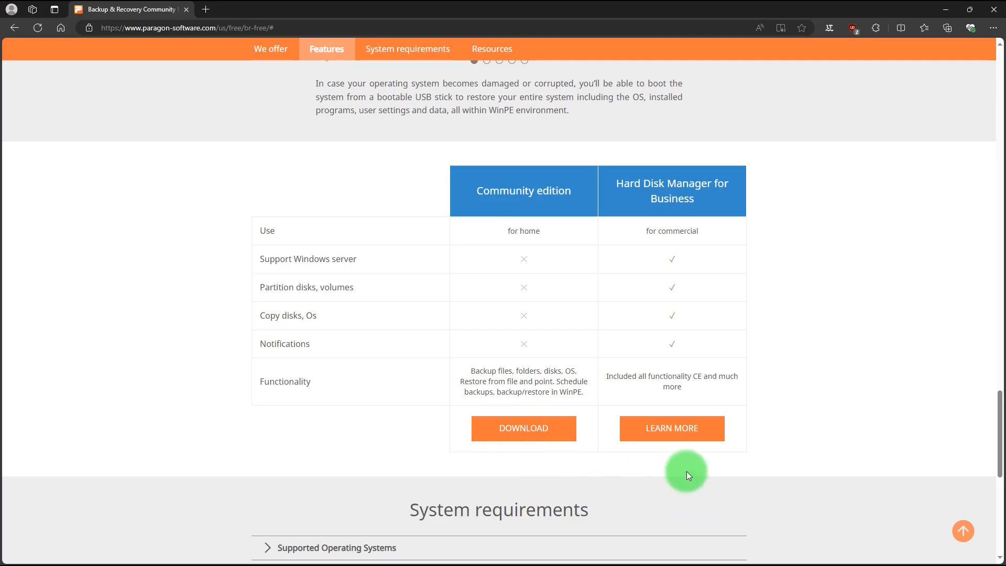
mouse_move(682, 466)
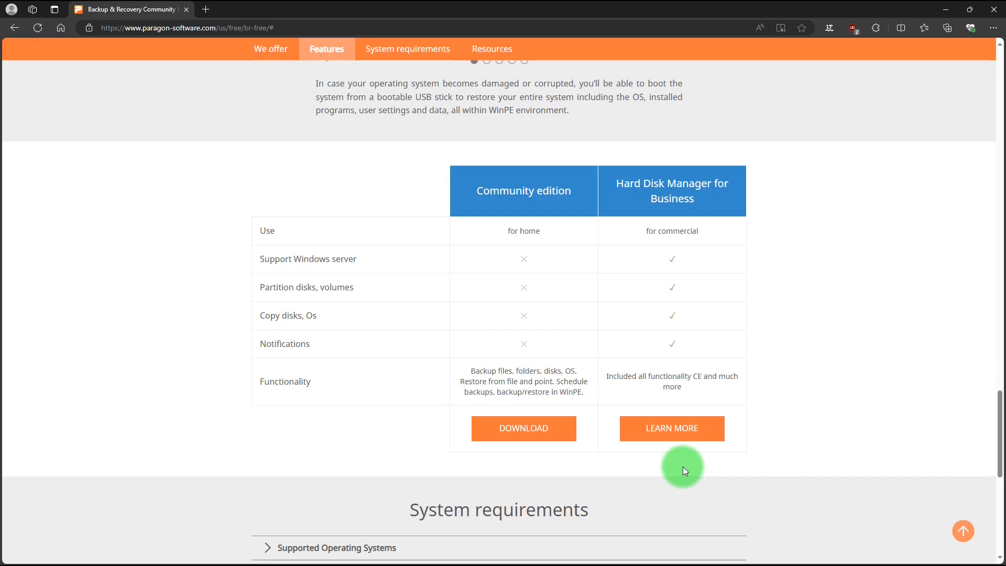
mouse_move(574, 459)
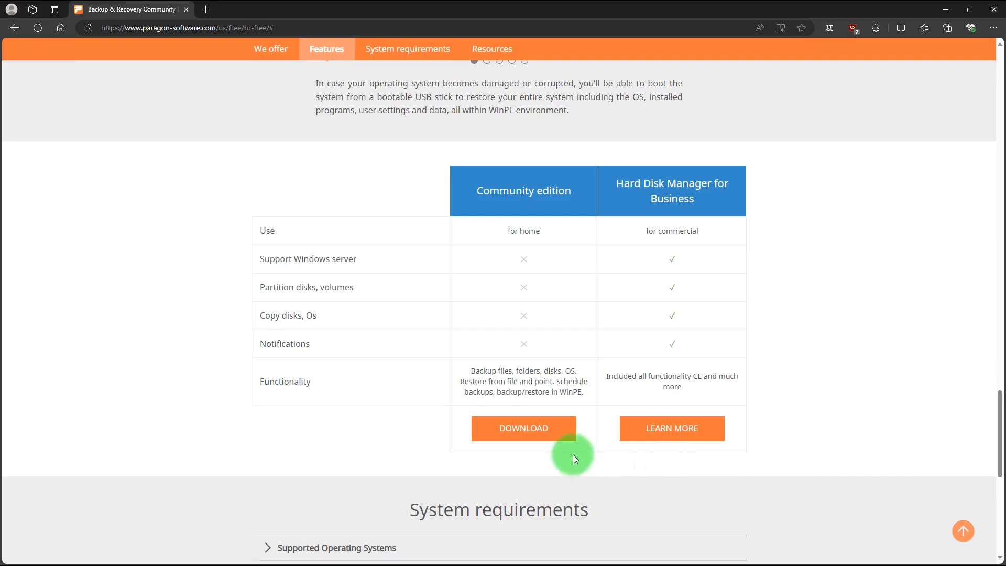
mouse_move(523, 428)
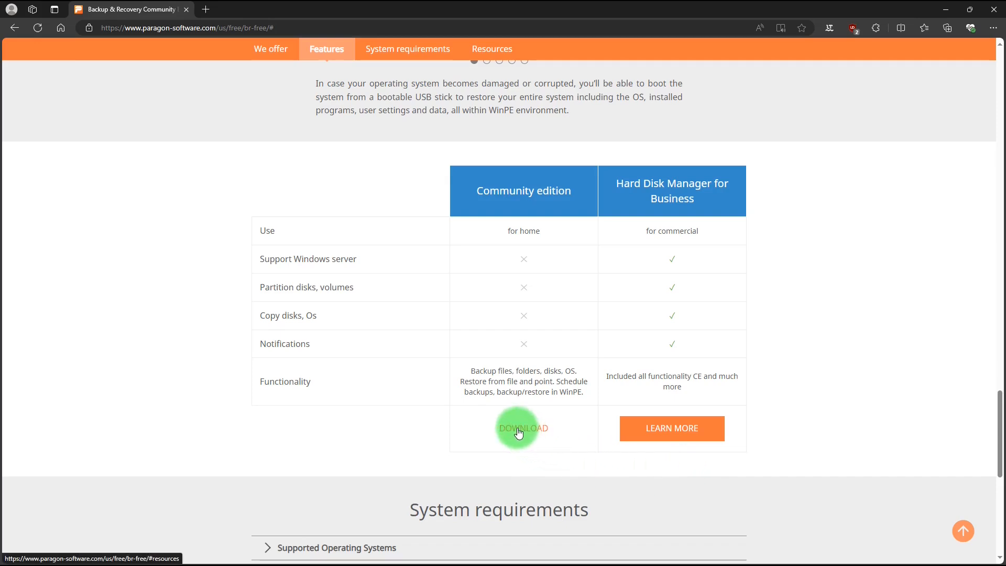
mouse_move(997, 468)
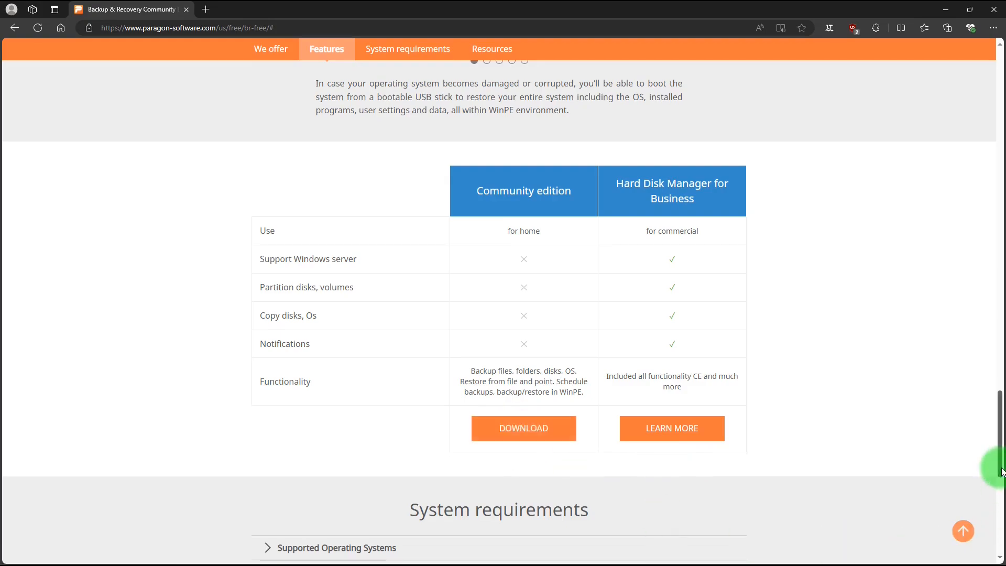
scroll("up", 3)
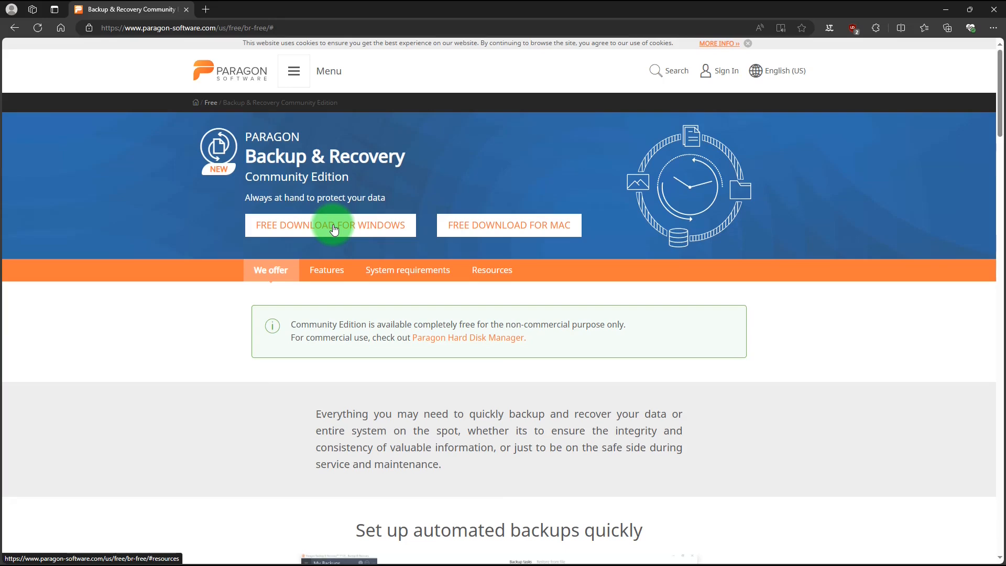
left_click(330, 225)
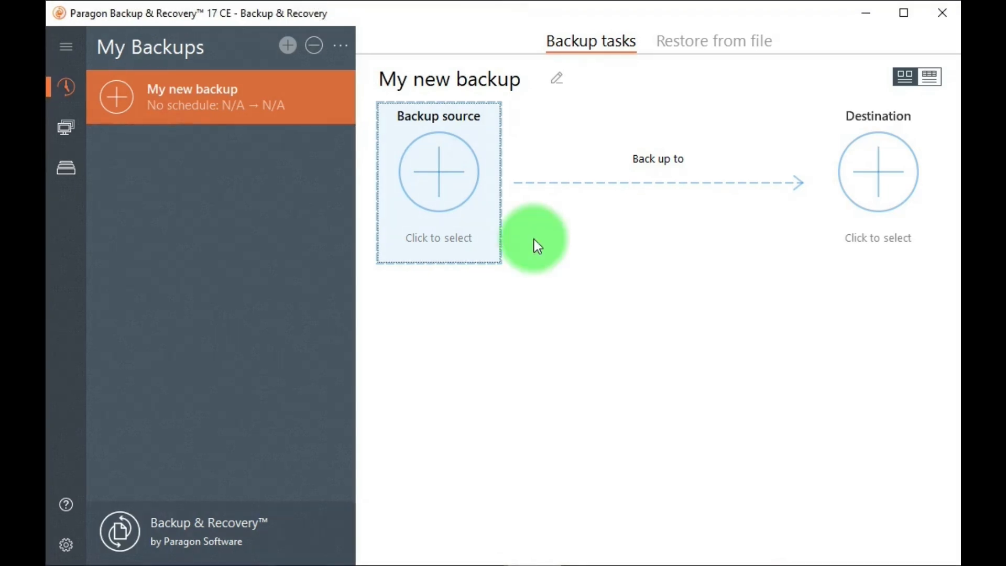
mouse_move(505, 215)
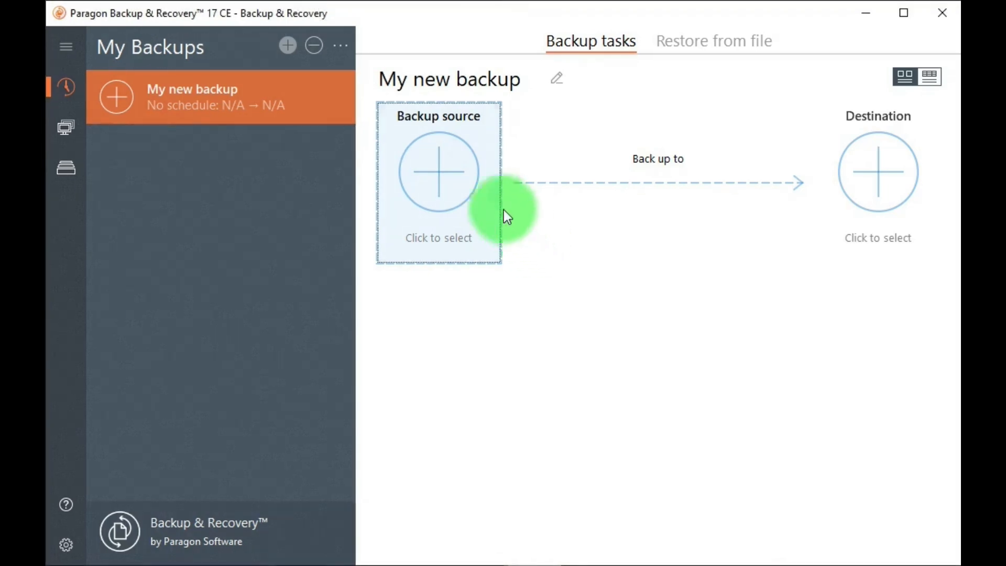
Bring up the source choices for 'My new backup': computer, disks/volumes, or files/folders
left_click(438, 171)
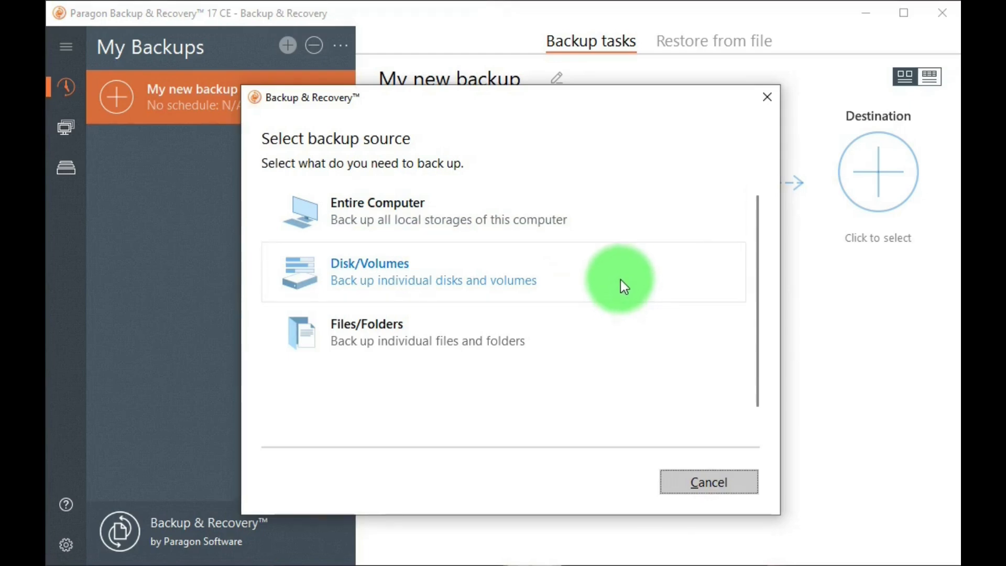
mouse_move(597, 334)
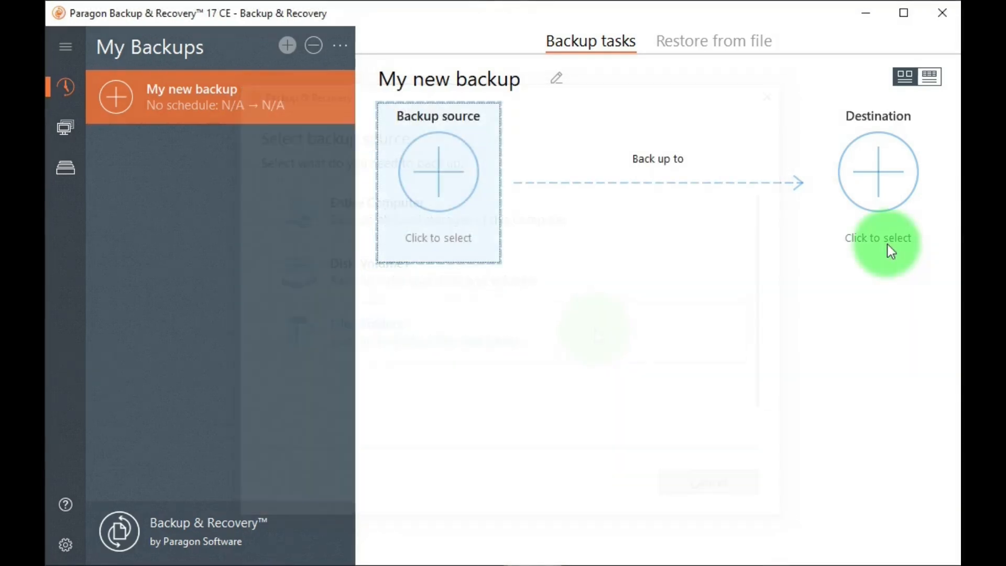
mouse_move(877, 237)
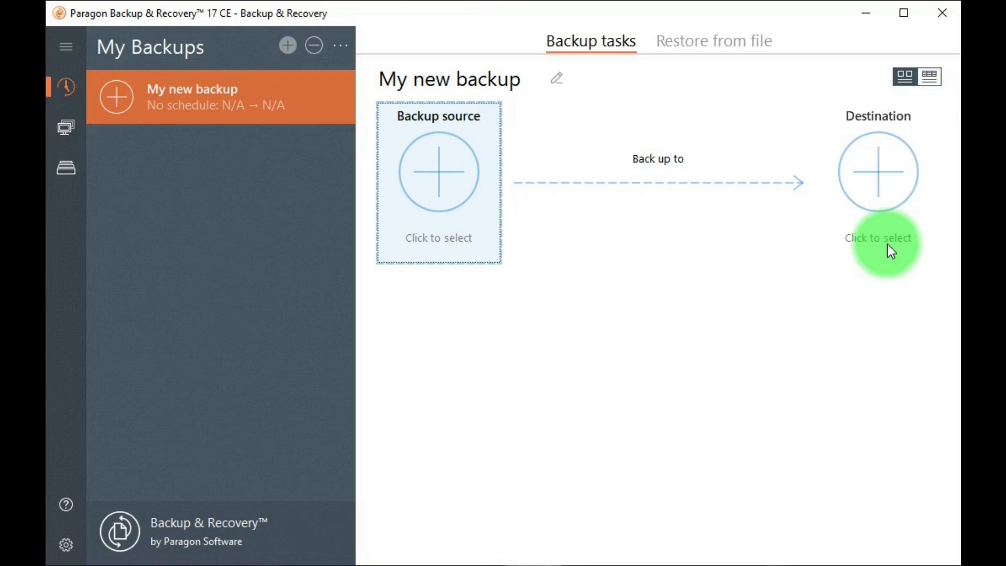
mouse_move(779, 183)
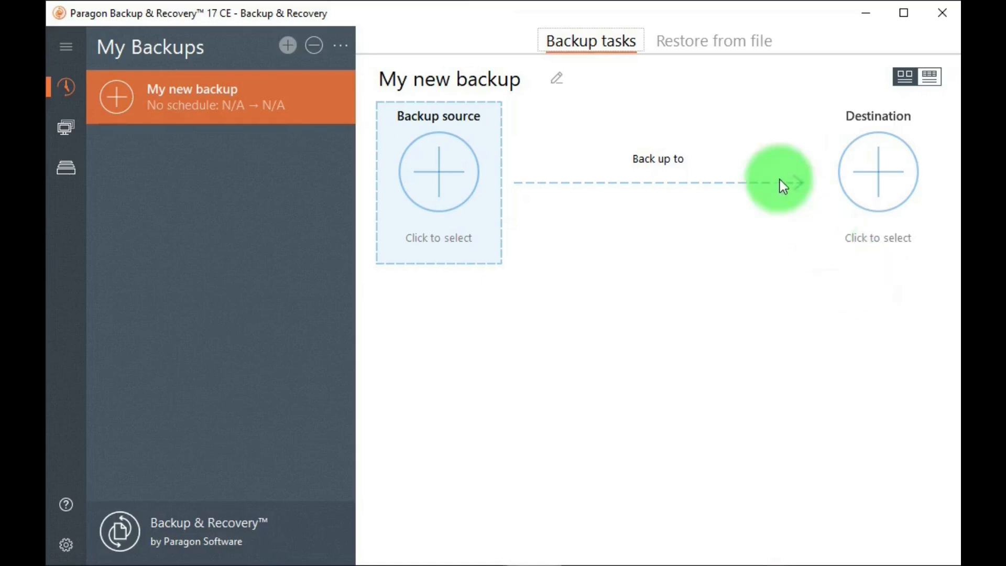
left_click(712, 40)
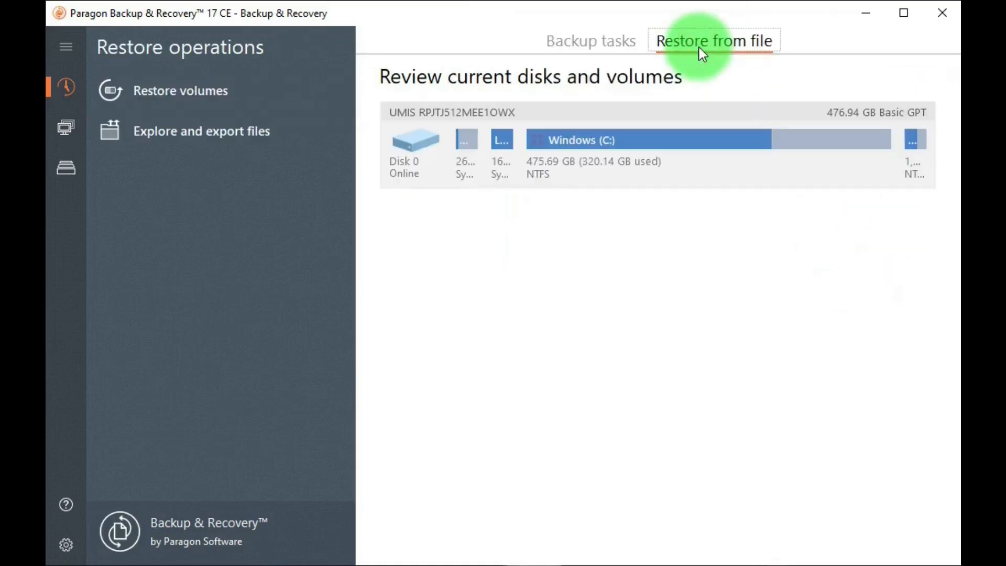
mouse_move(586, 252)
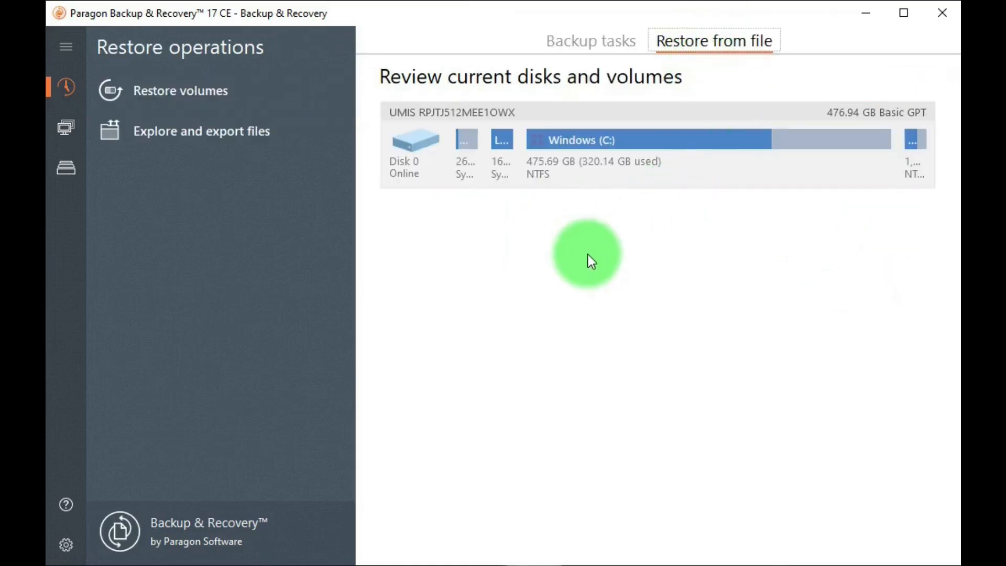
mouse_move(585, 254)
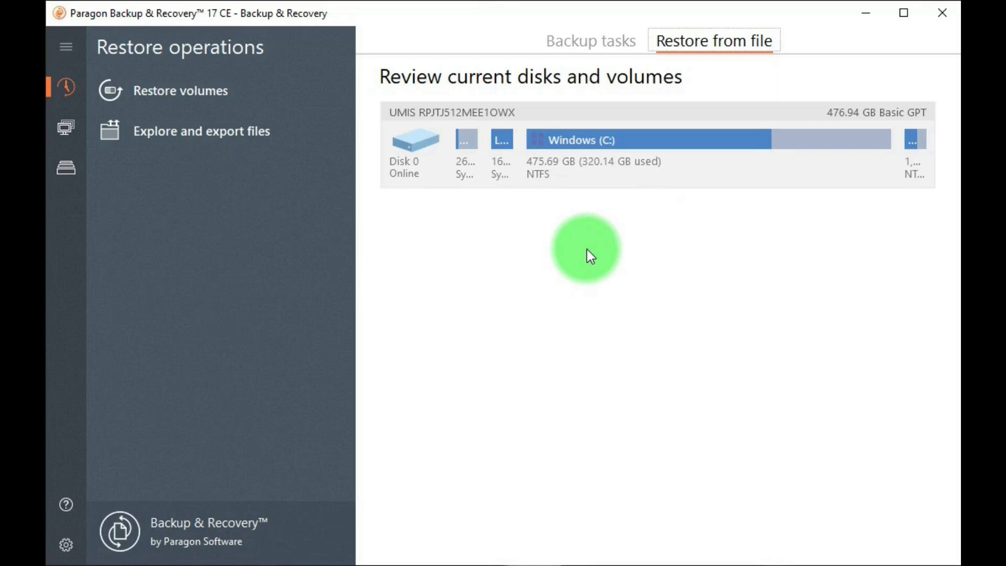
mouse_move(590, 40)
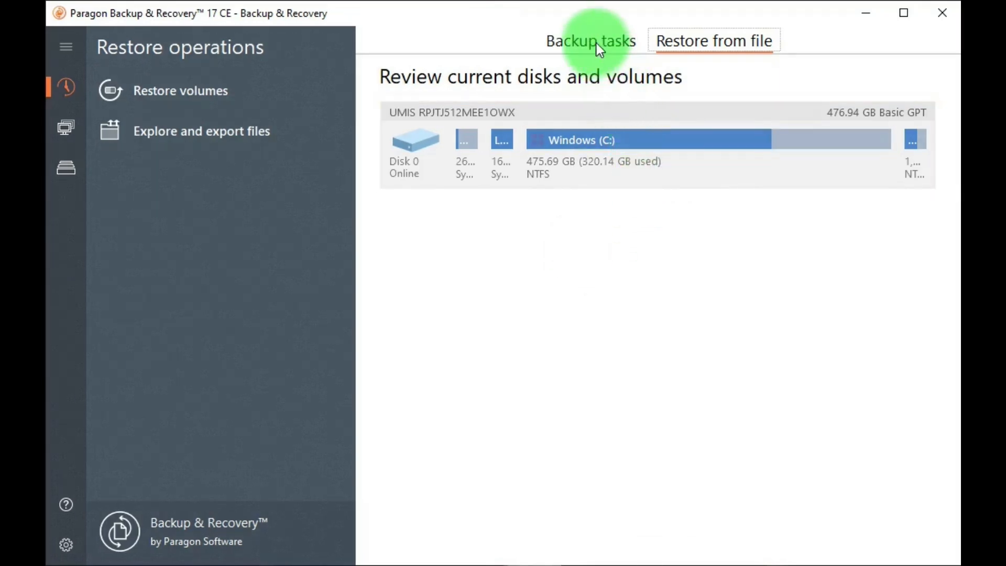
left_click(590, 40)
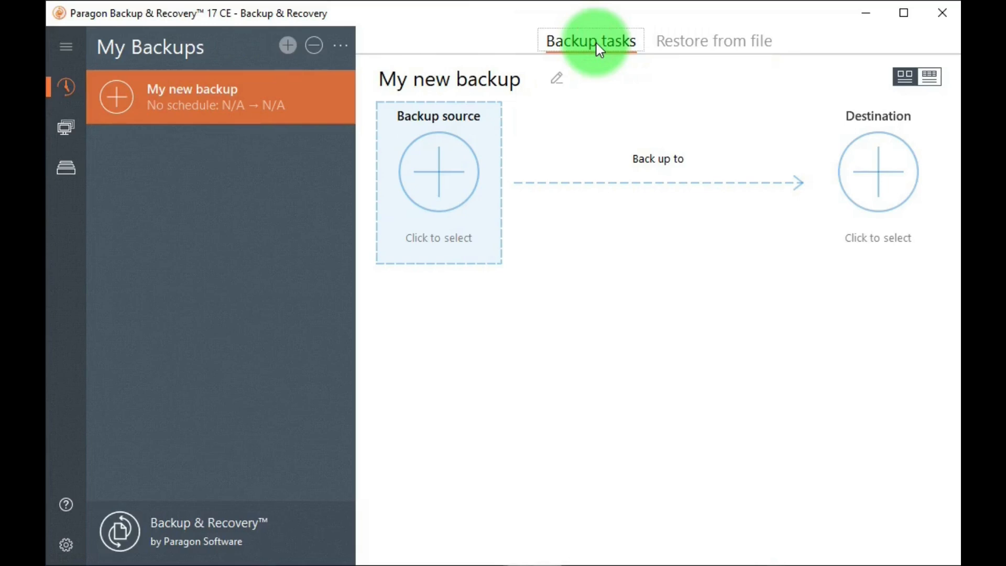
mouse_move(903, 77)
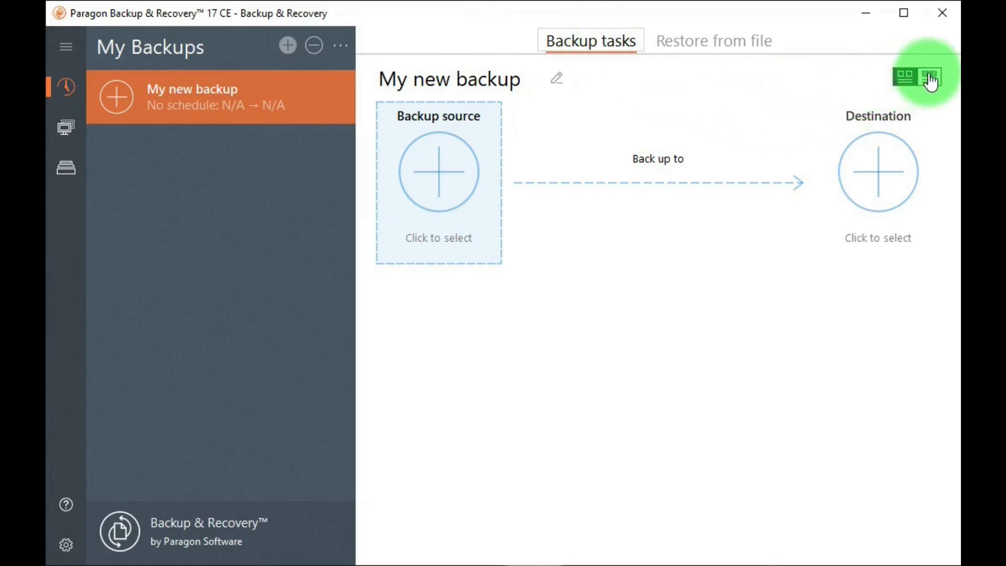
left_click(927, 77)
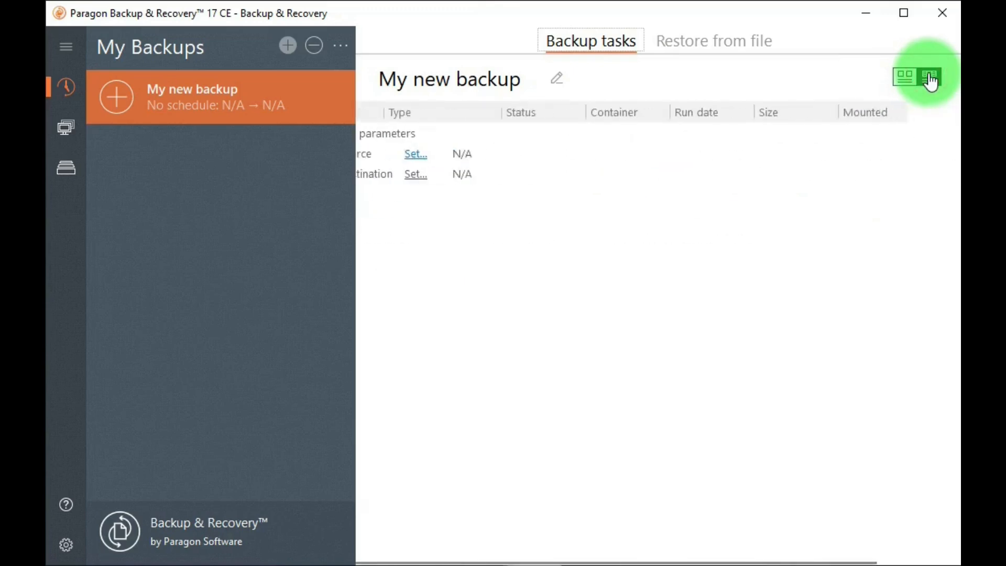
left_click(927, 76)
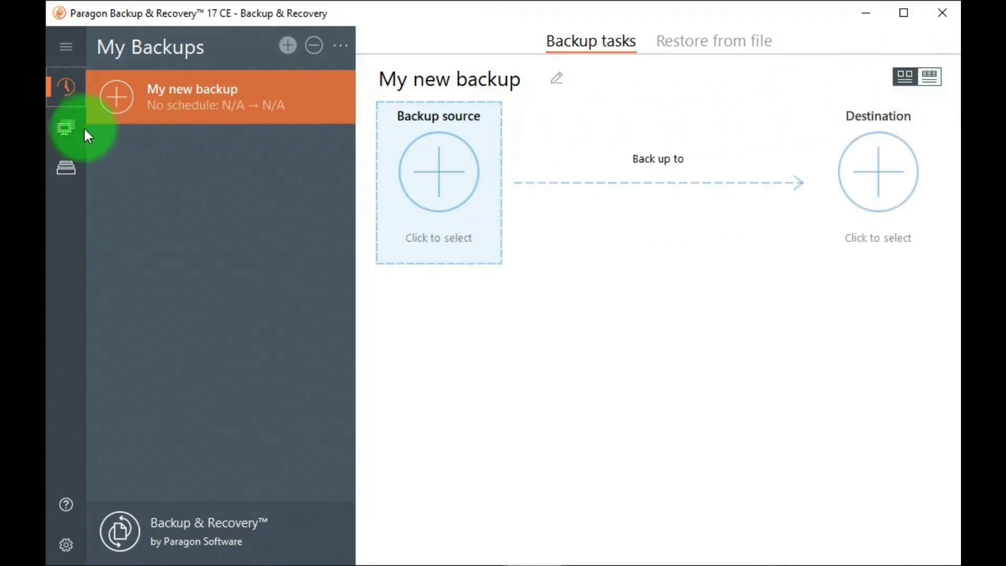
left_click(66, 127)
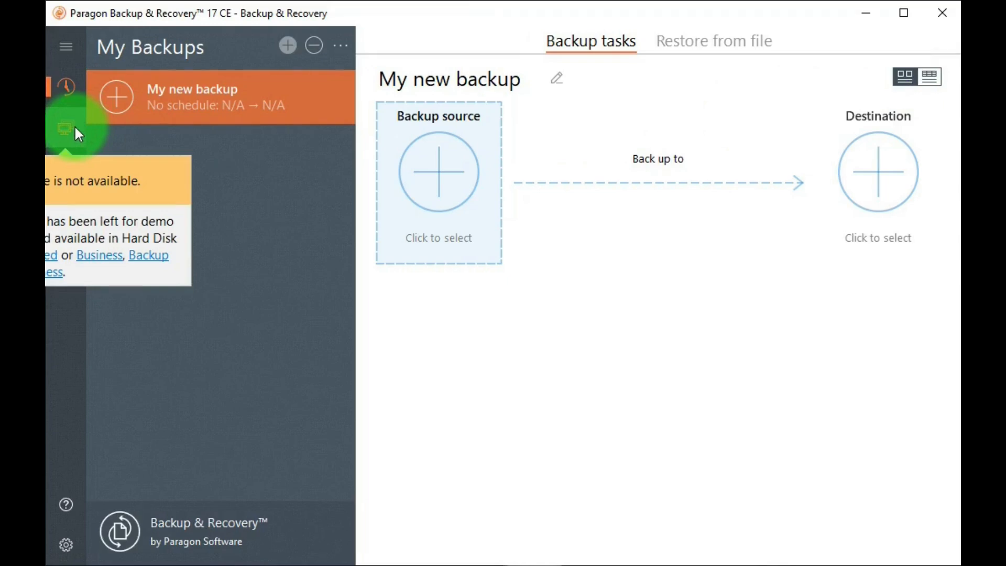
mouse_move(66, 128)
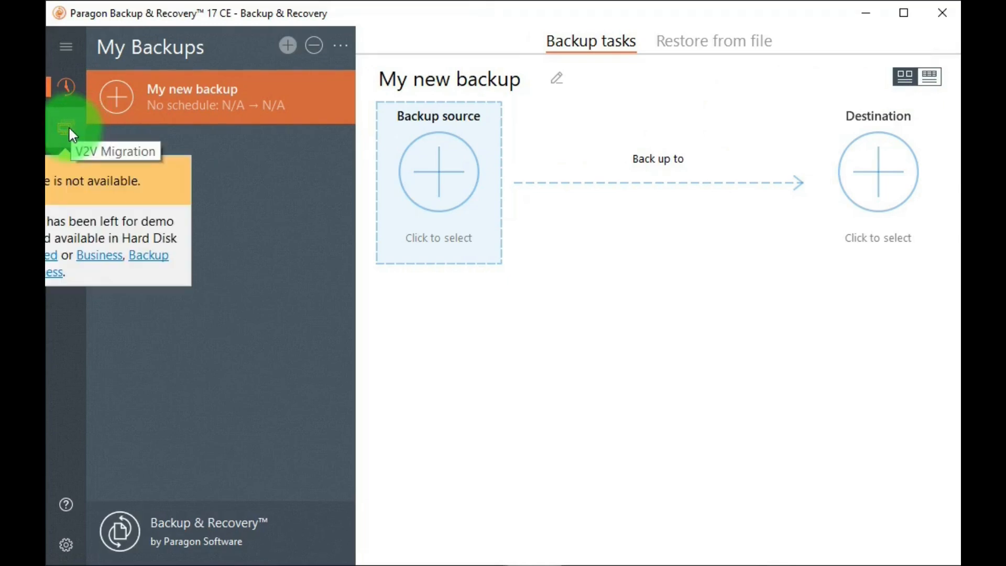
mouse_move(98, 157)
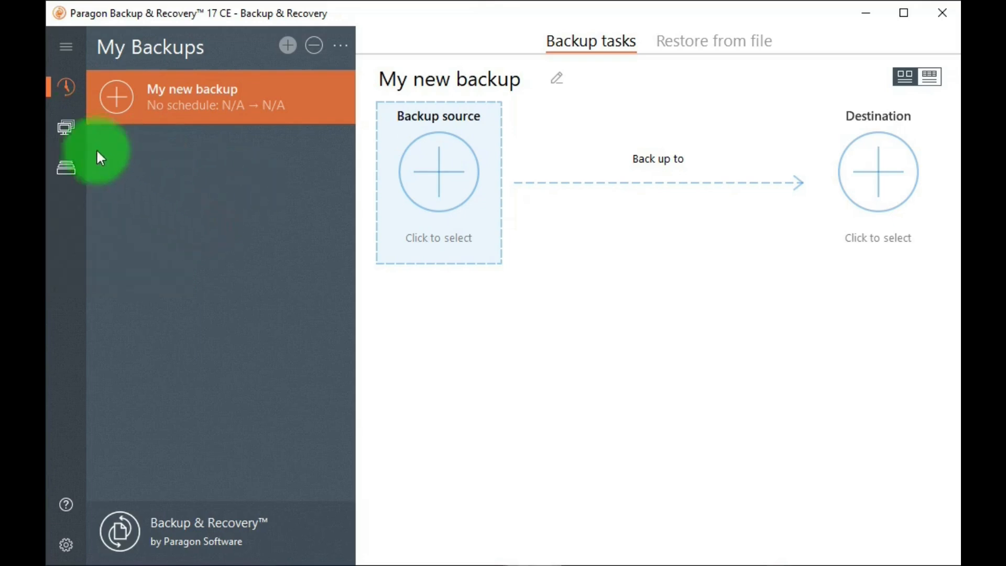
Refresh the Disks & Volumes list via the ⋯ menu, then close the Help Center
left_click(66, 172)
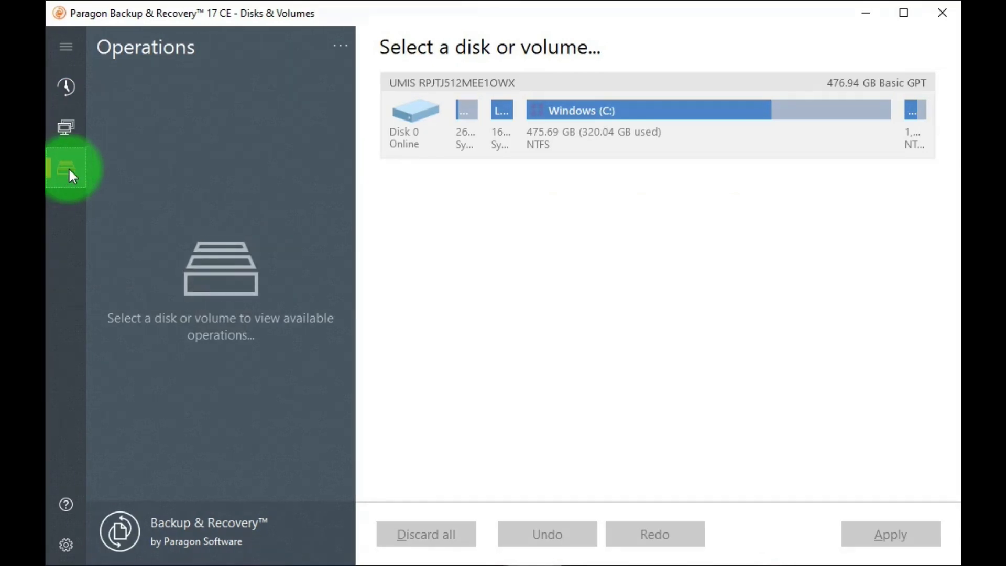
left_click(66, 47)
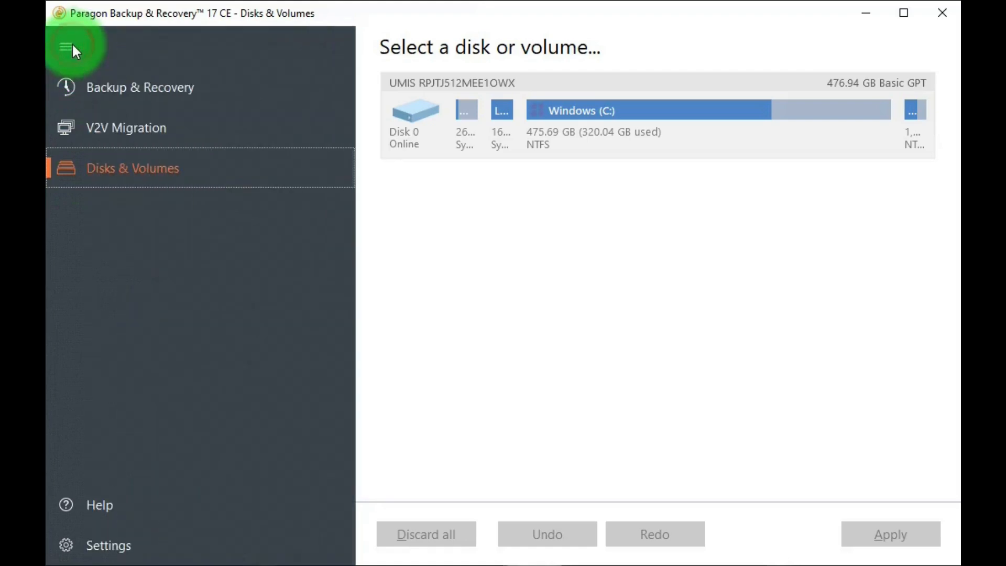
left_click(65, 47)
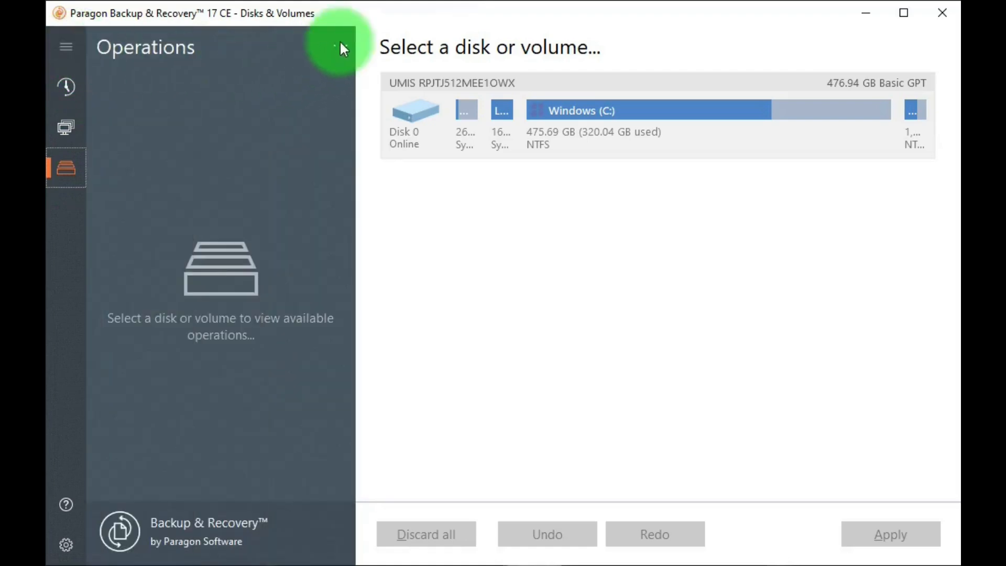
left_click(340, 46)
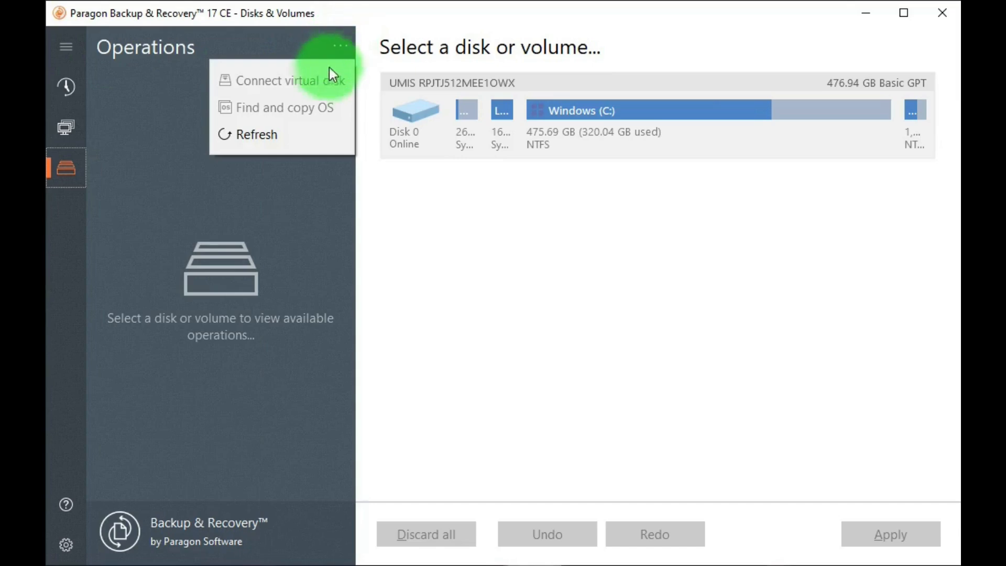
left_click(286, 80)
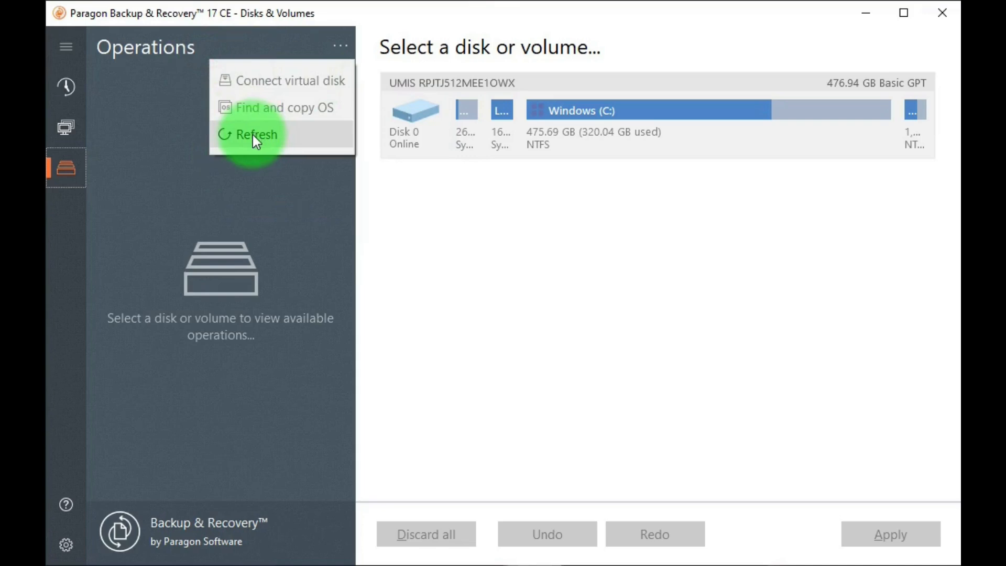
left_click(255, 135)
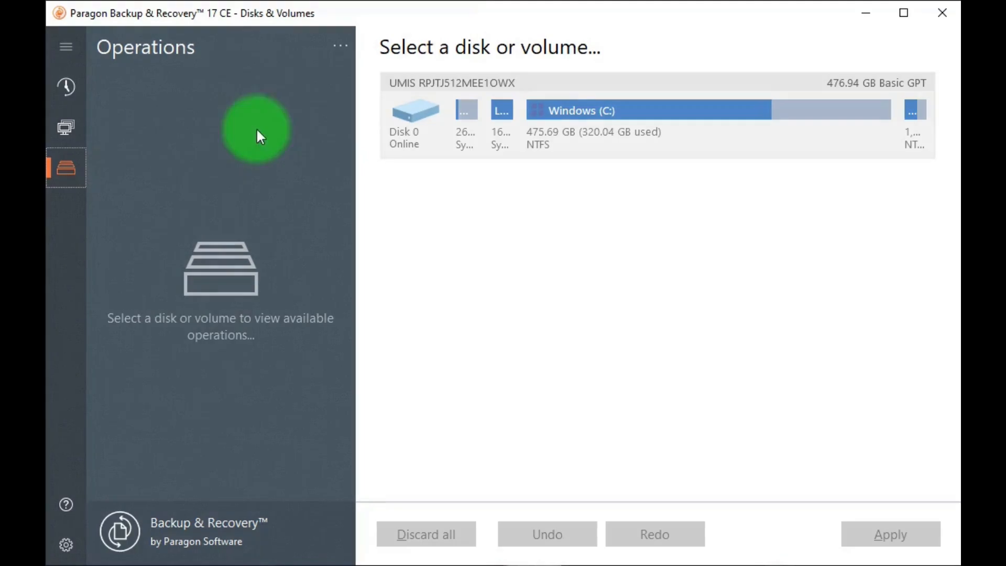
mouse_move(66, 505)
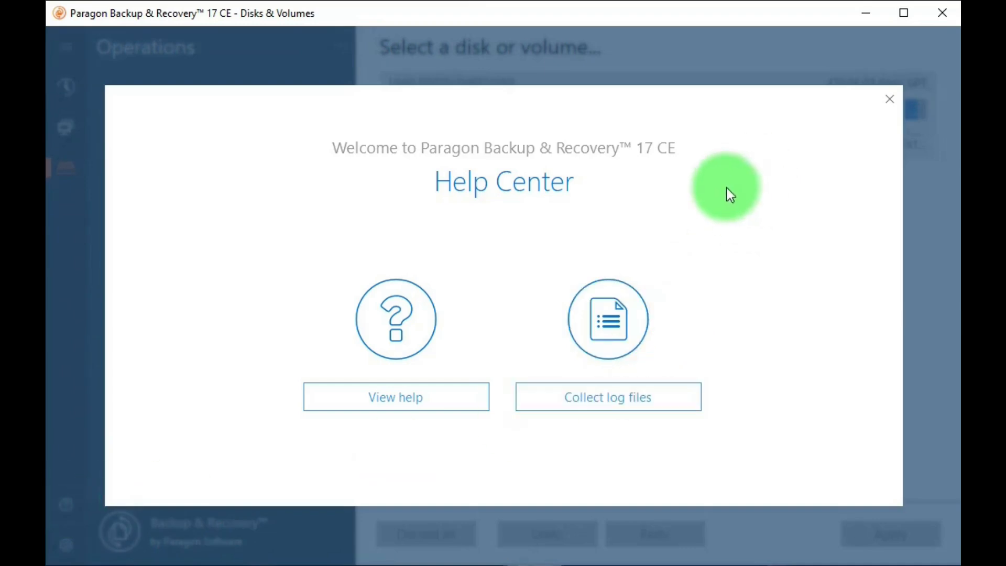
left_click(889, 99)
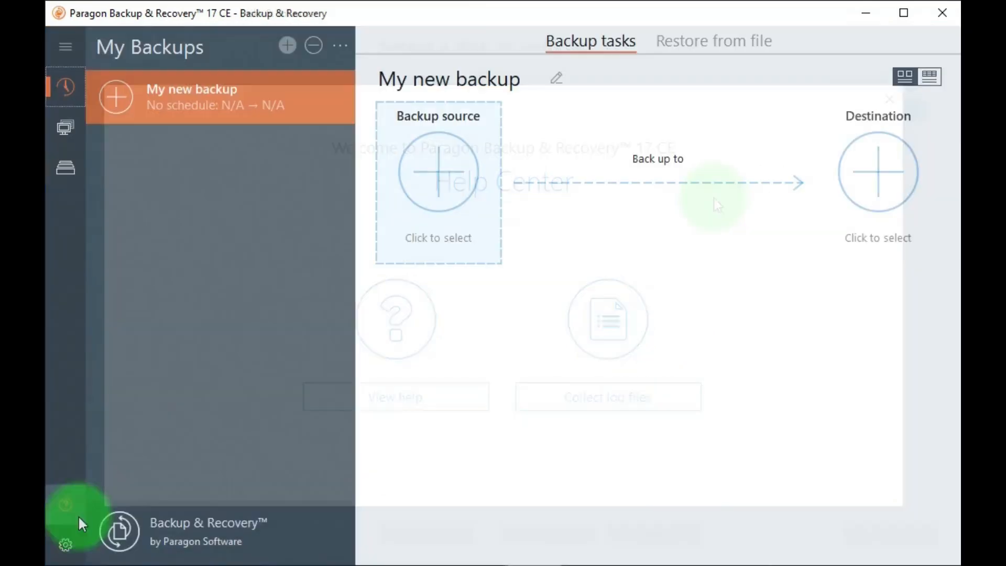
Open the Settings gear, try Notification settings, and dismiss its 'feature not available' notice
left_click(65, 543)
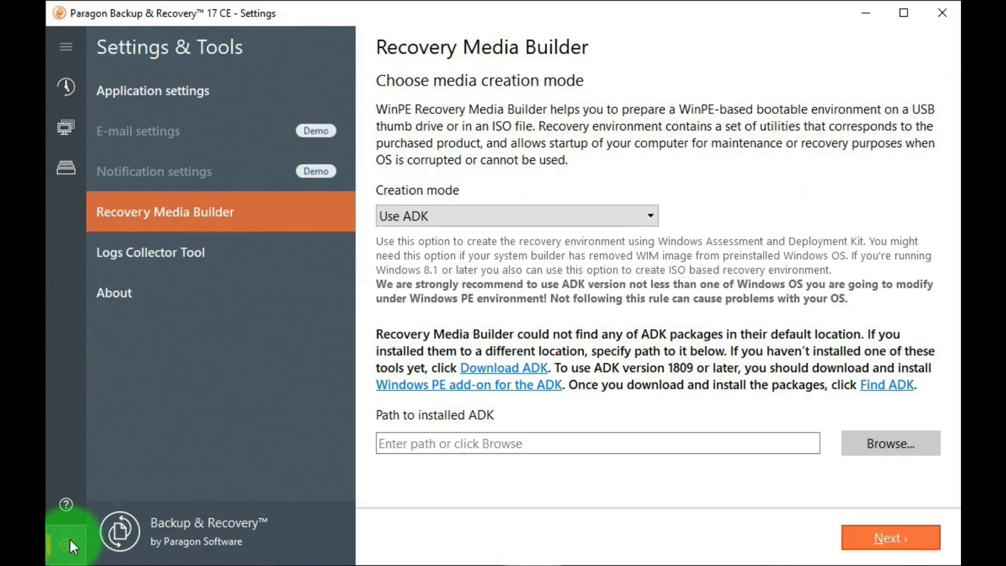
mouse_move(170, 208)
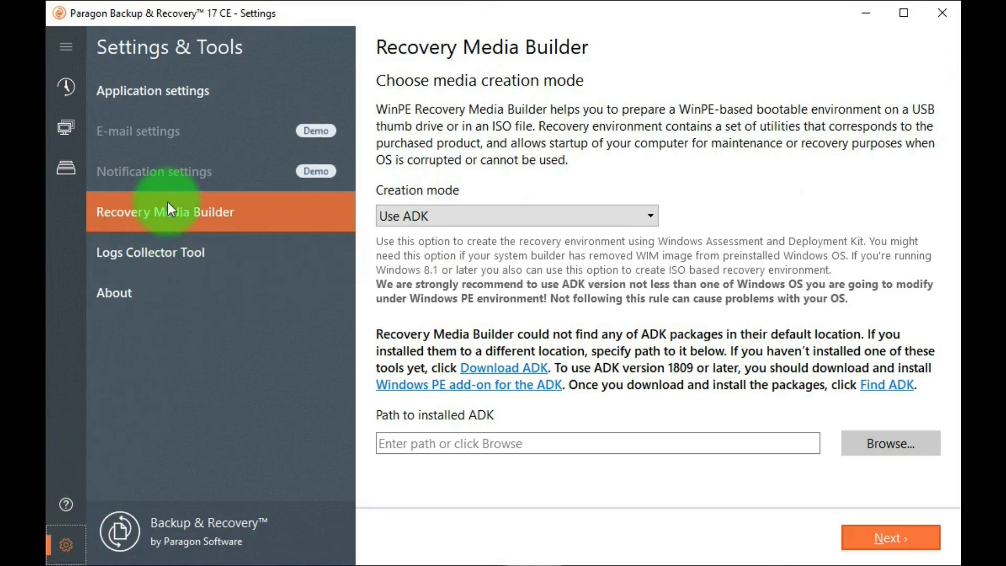
mouse_move(177, 131)
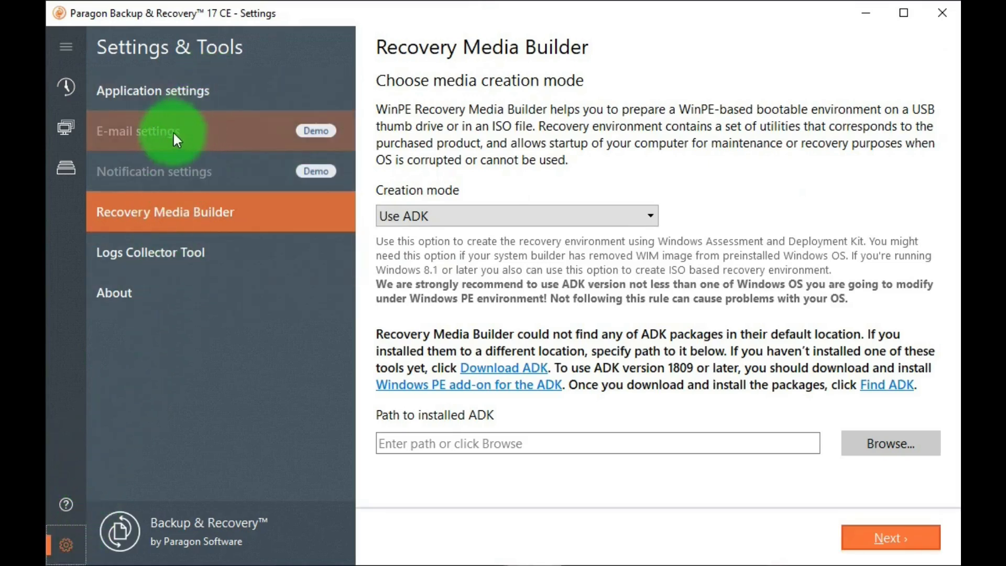
left_click(154, 170)
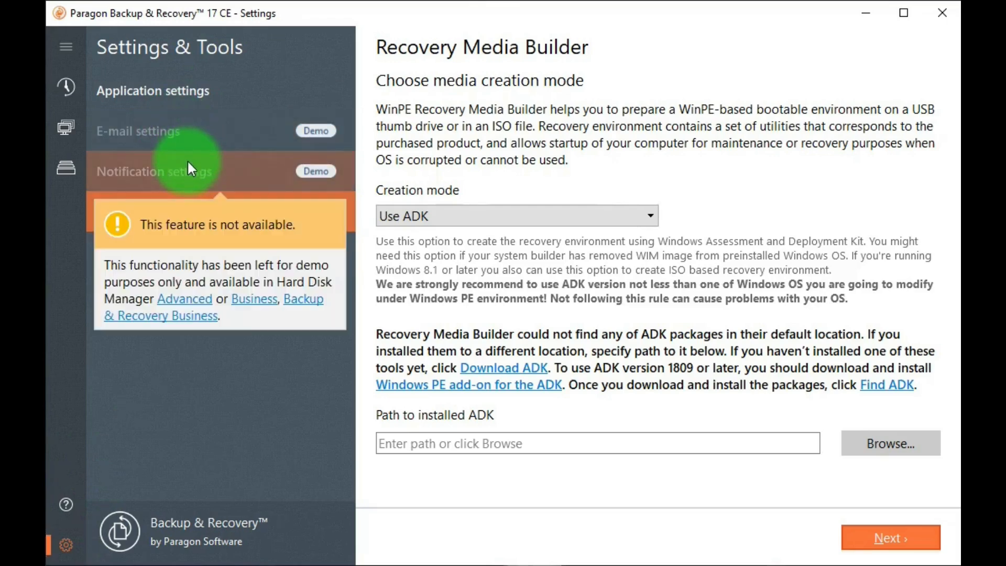
mouse_move(95, 225)
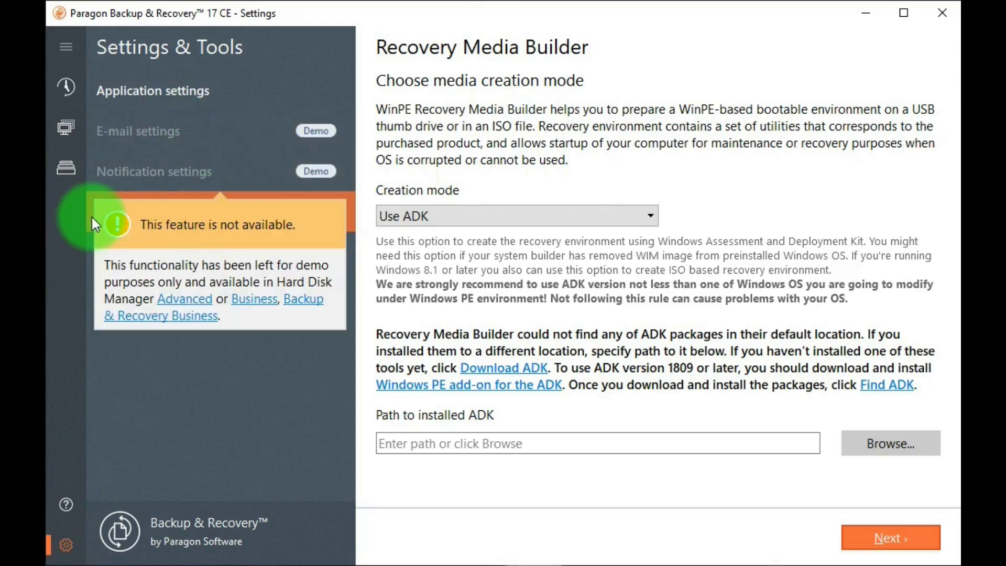
left_click(165, 212)
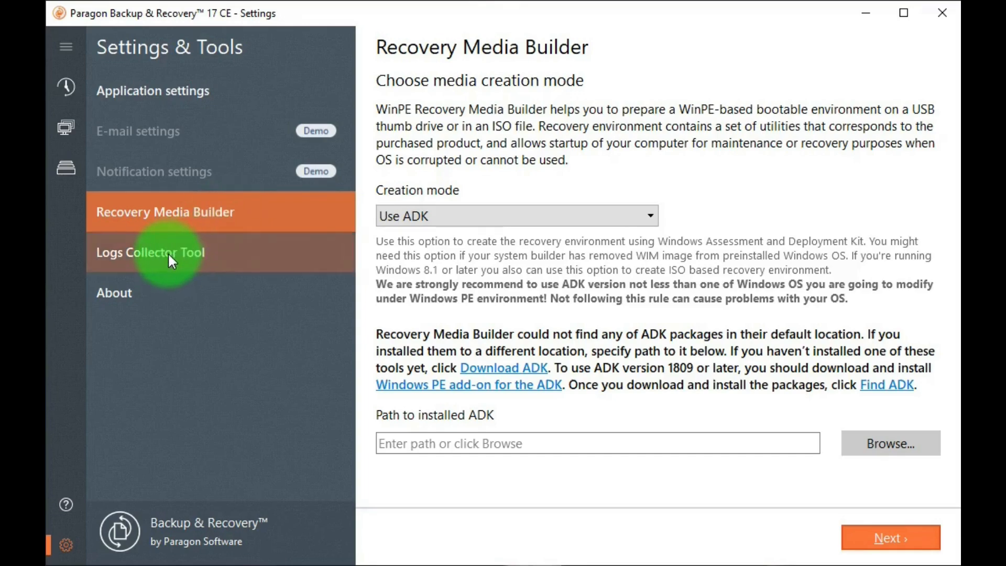
mouse_move(114, 294)
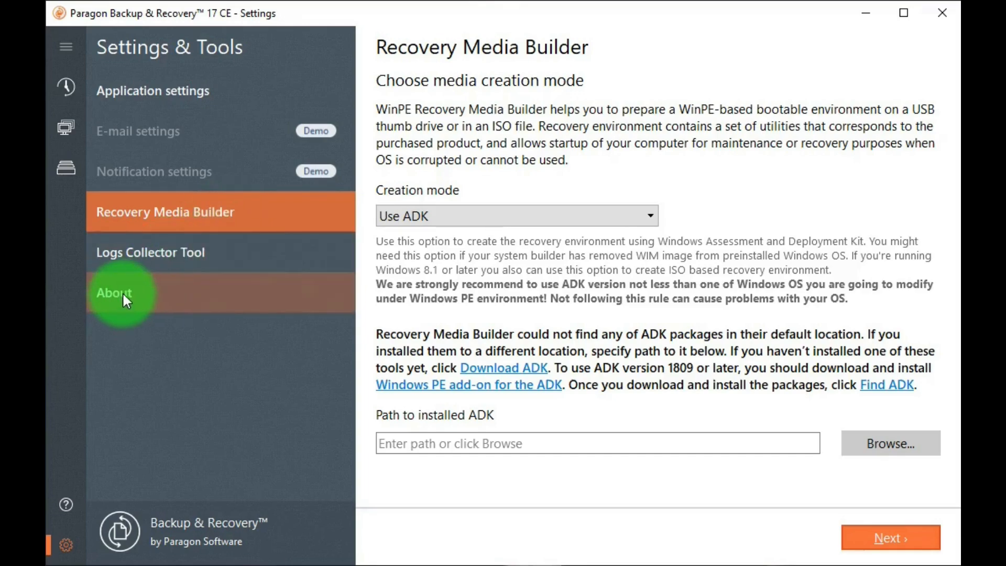